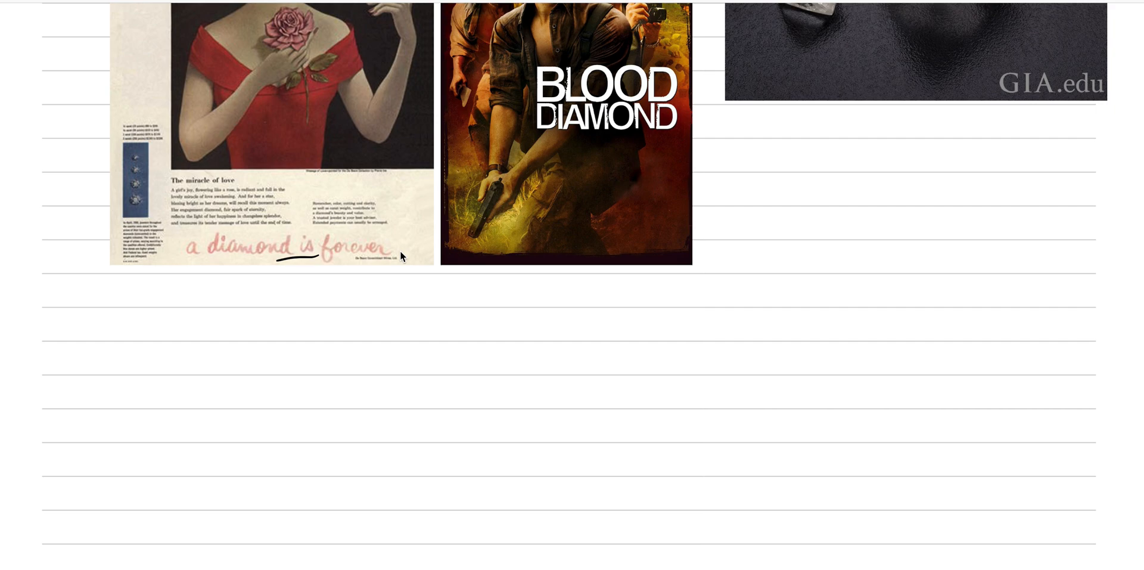
Move down below the diamond and graphite diagrams to begin the '1. Chemistry' heading
{"action": "scroll", "scroll_direction": "down", "scroll_amount": 3}
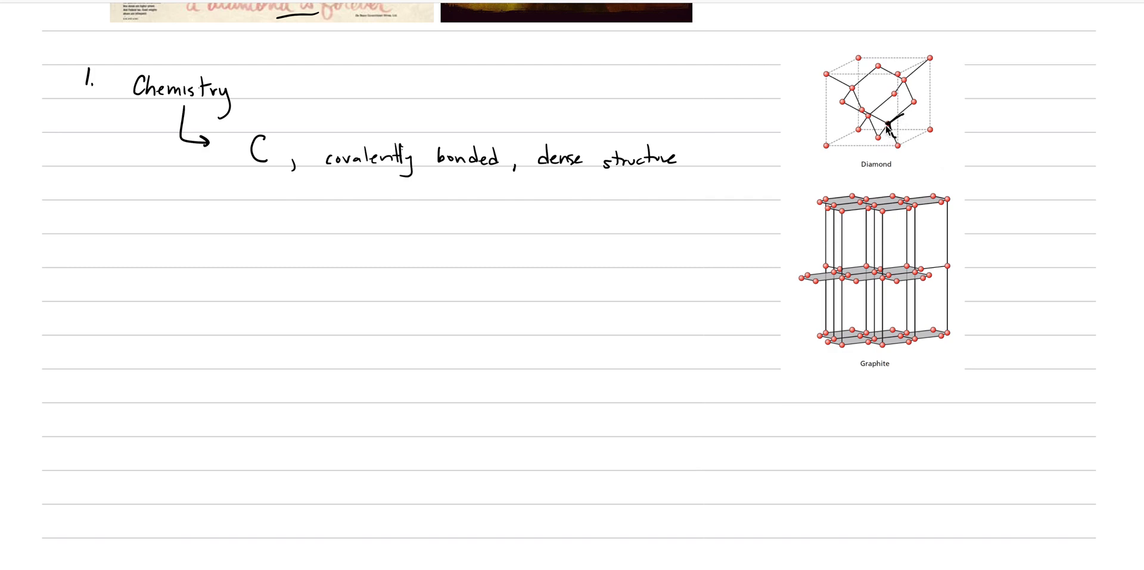
{"action": "mouse_move", "coordinate": [473, 93]}
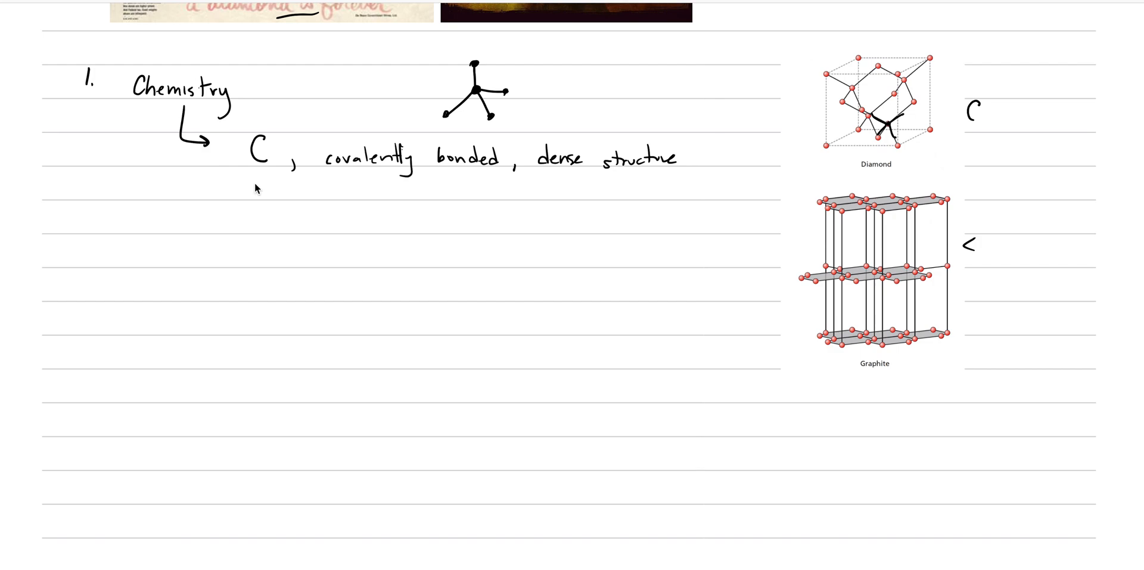
{"action": "mouse_move", "coordinate": [267, 268]}
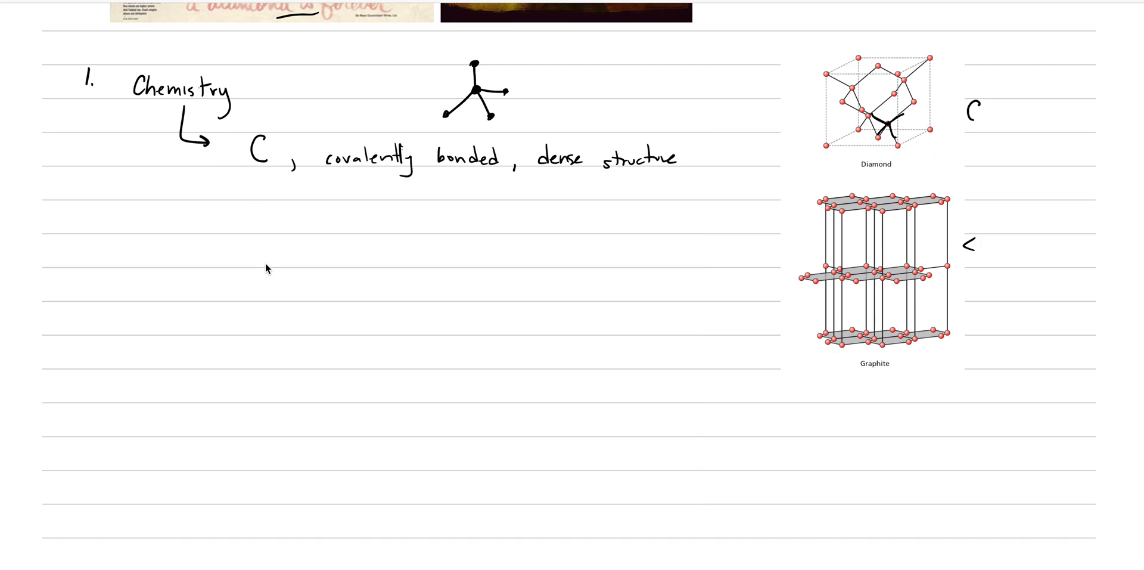
{"action": "mouse_move", "coordinate": [888, 307]}
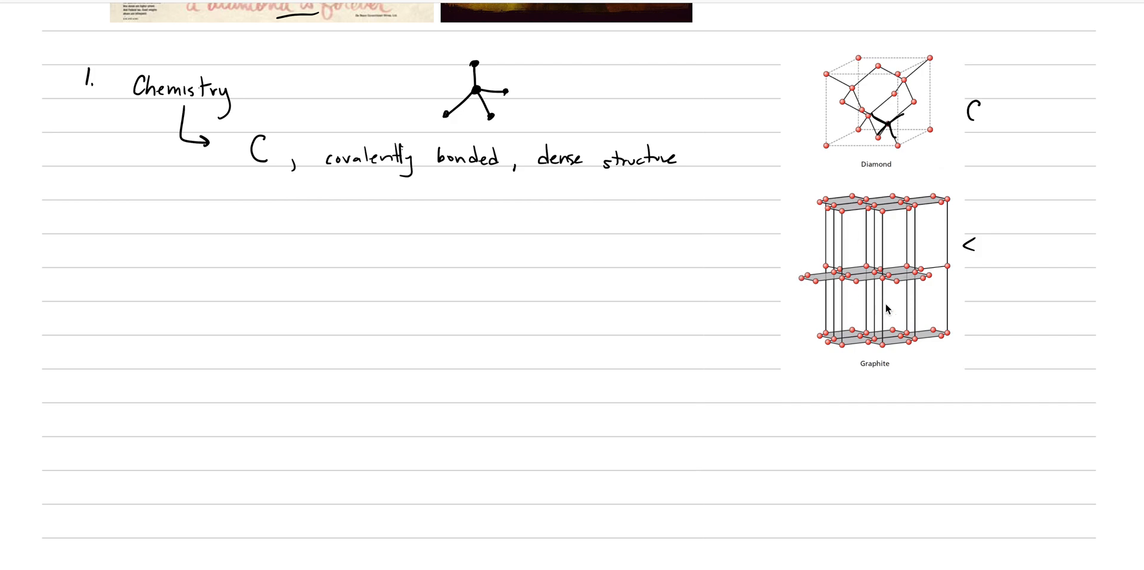
Sketch the tetrahedral carbon bonds above the chemistry note and begin a second arrow
{"action": "left_click_drag", "start_coordinate": [176, 164], "coordinate": [219, 211]}
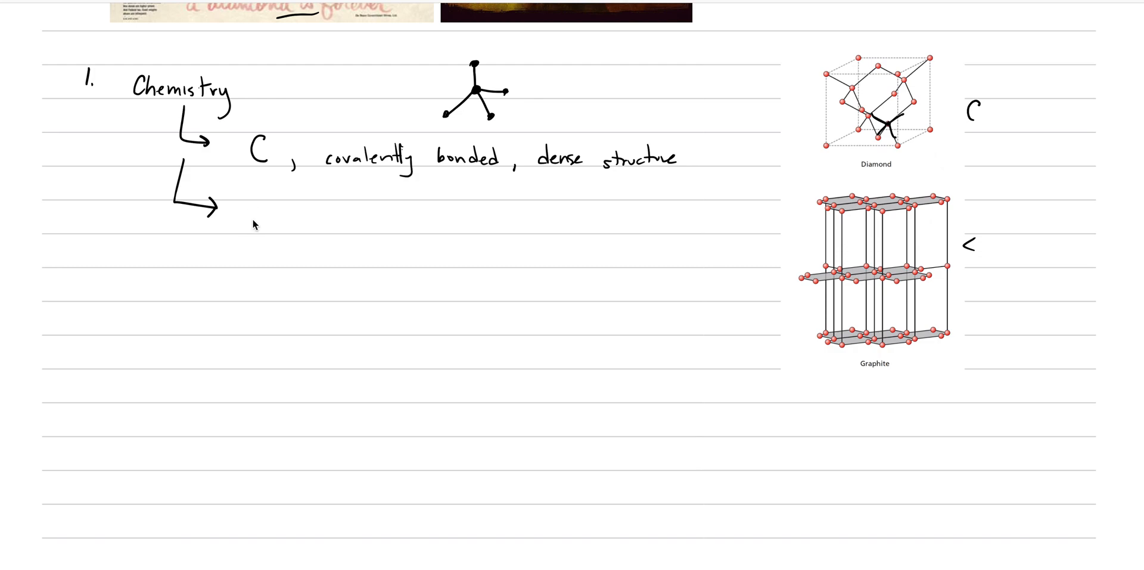
Handwrite 'trace impurity' on the second arrow under Chemistry
{"action": "type", "text": "trace impurity"}
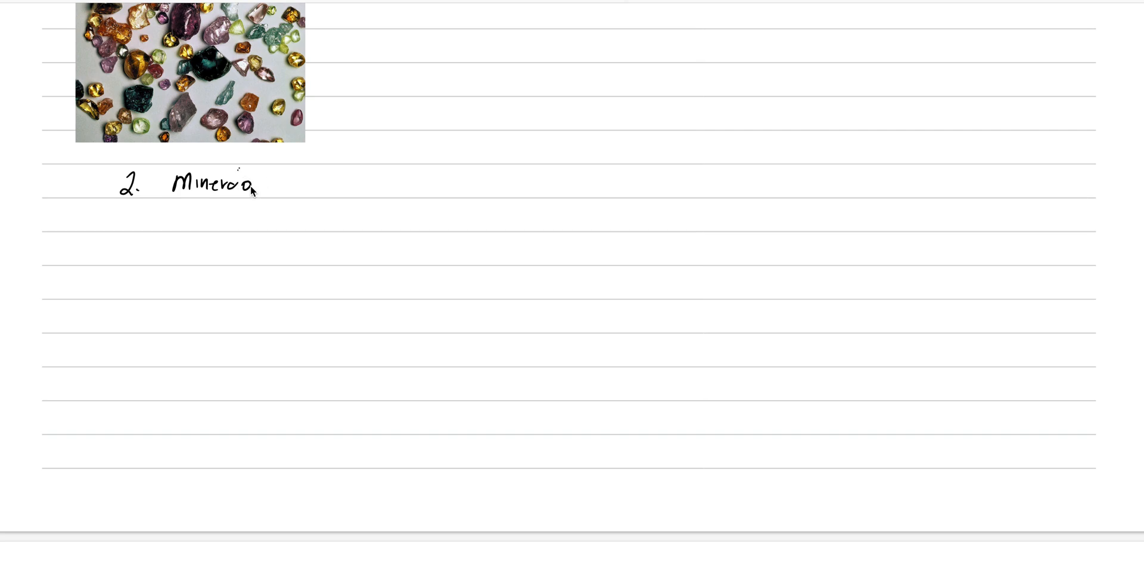
Handwrite the 'Mineralogy' heading with an arrow to 'Isometric system'
{"action": "type", "text": "Mineralogy"}
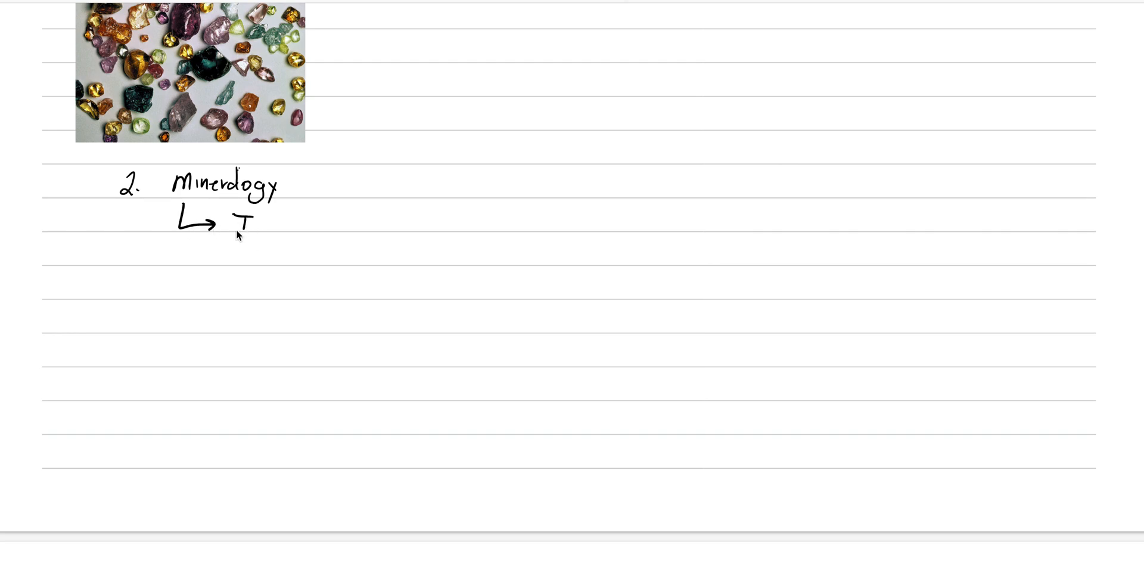
{"action": "type", "text": "Isa"}
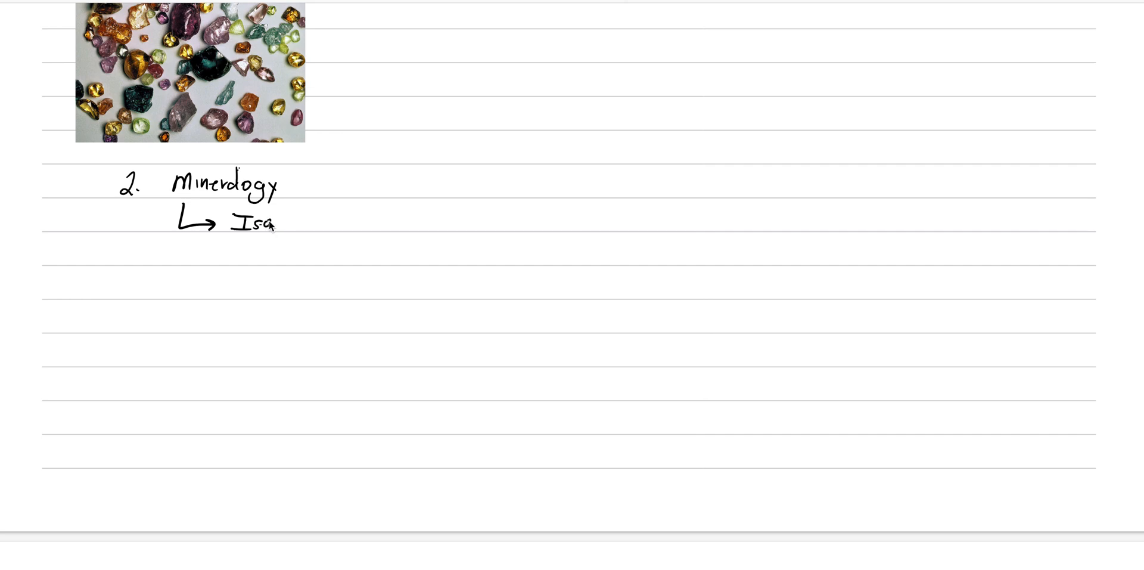
{"action": "type", "text": "me"}
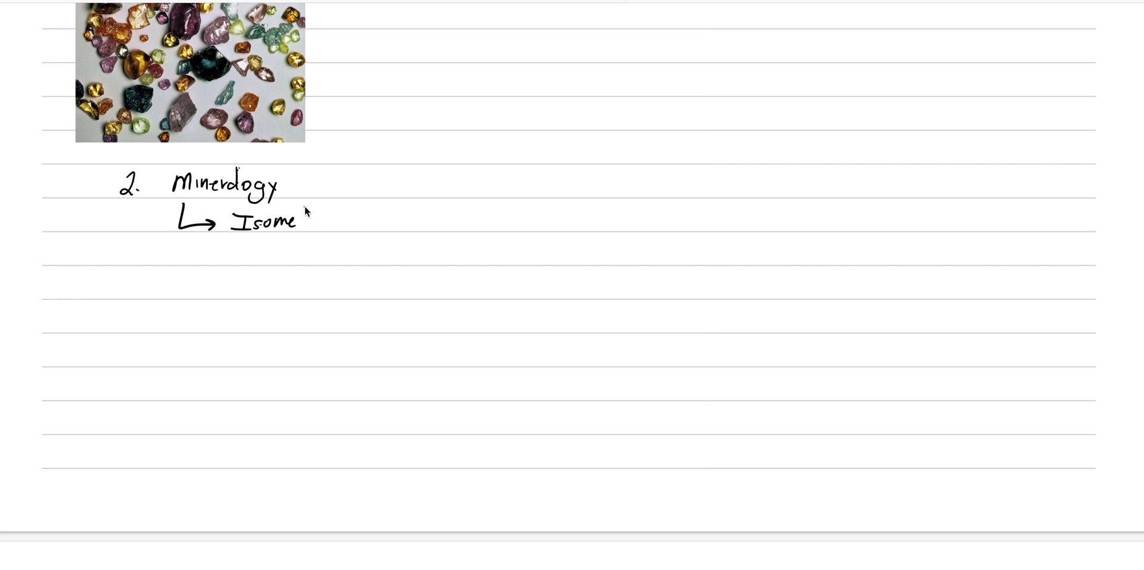
{"action": "type", "text": "tri"}
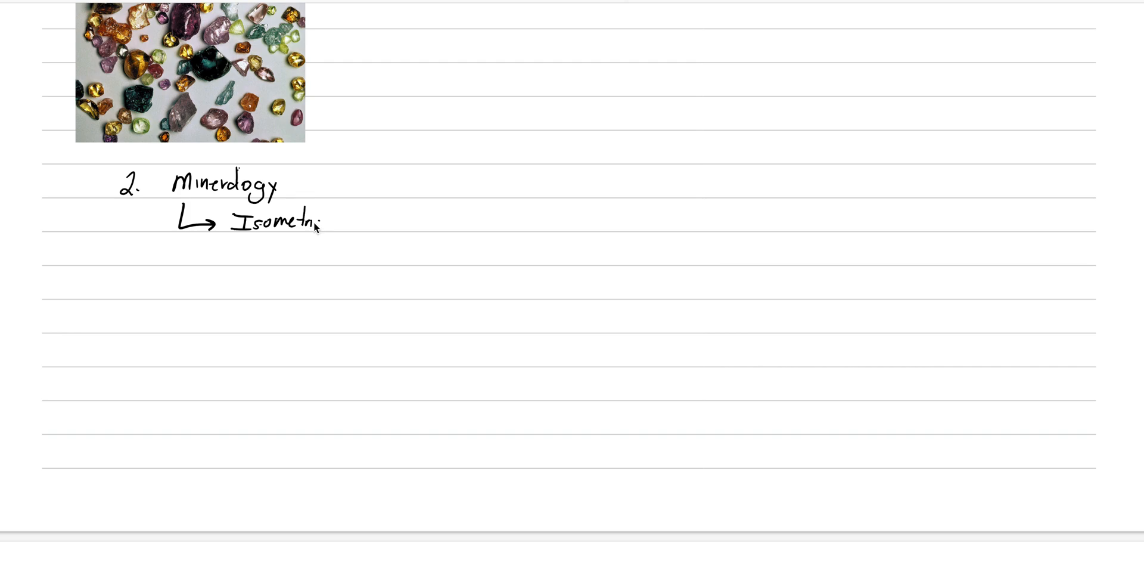
{"action": "type", "text": "s"}
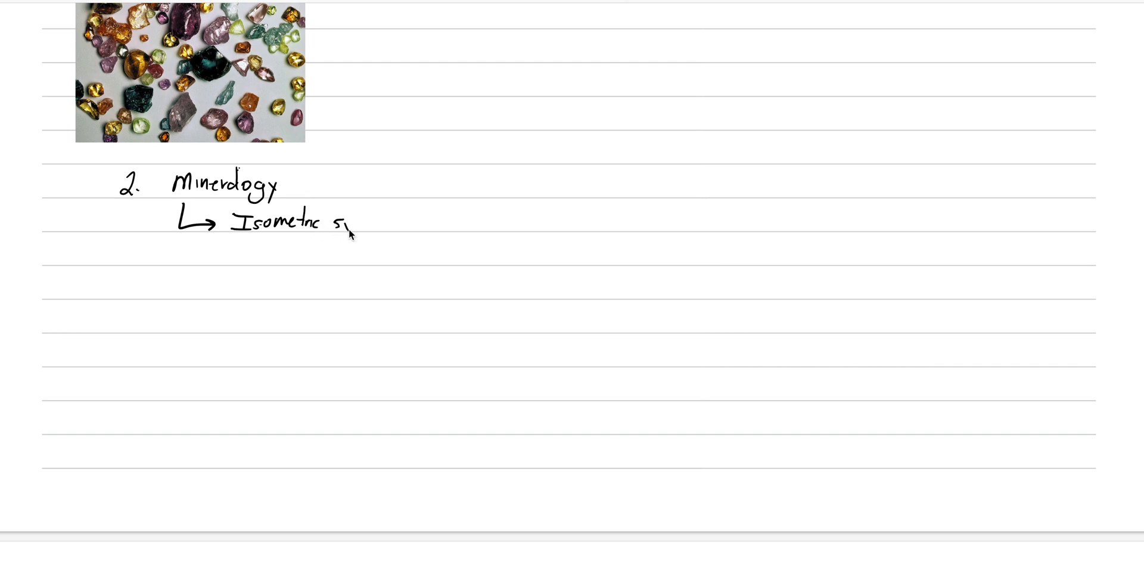
{"action": "type", "text": "v"}
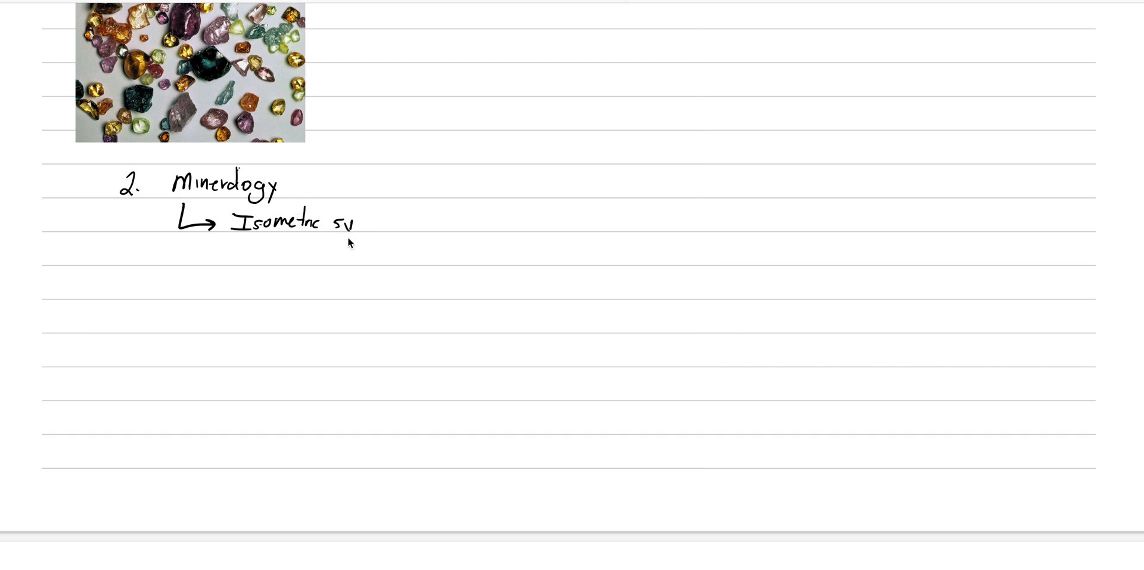
Note the Octahedron and Dodecahedron habits, marking dodecahedron as resorption
{"action": "type", "text": "Octahedron Cubes T"}
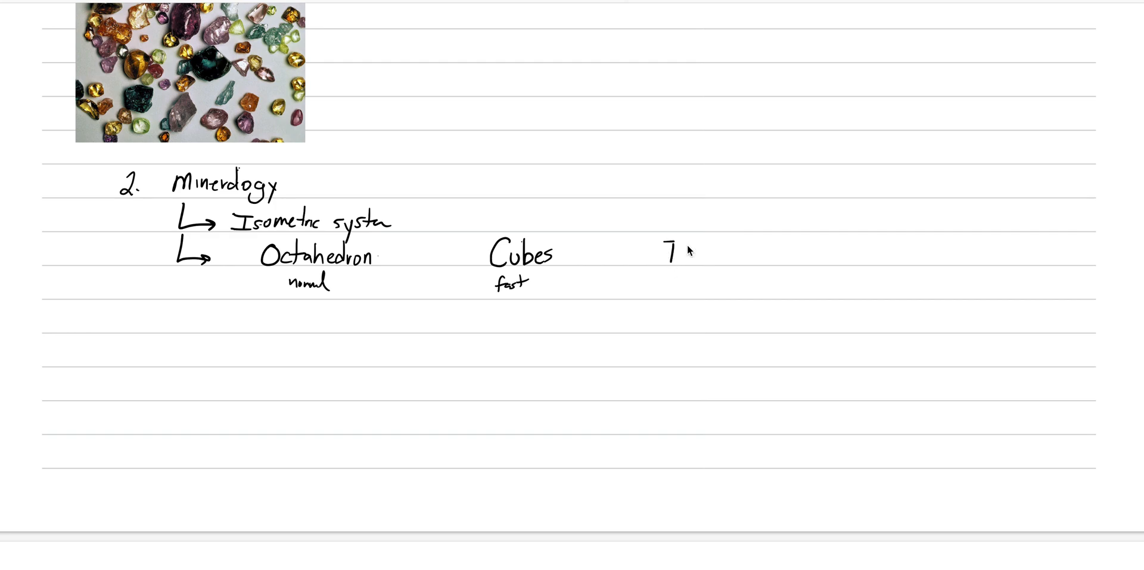
{"action": "type", "text": "Dodecahed"}
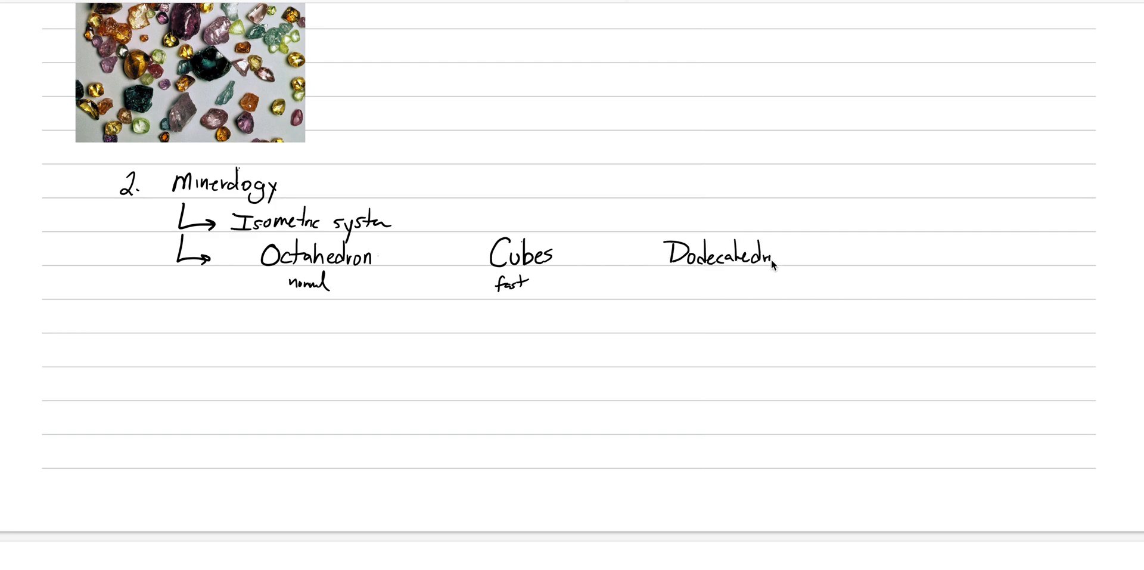
{"action": "type", "text": "res"}
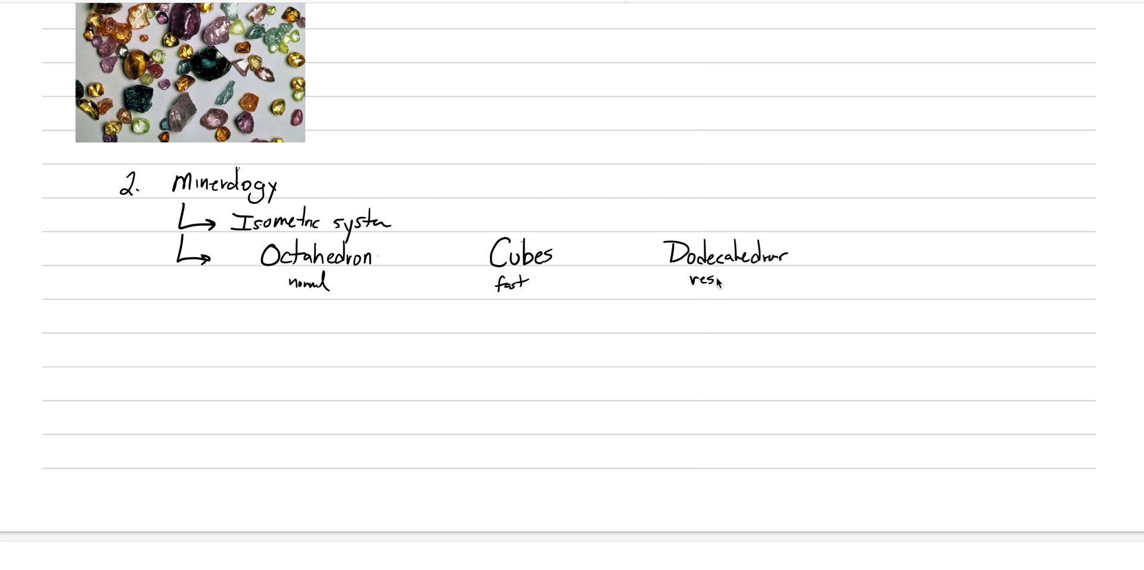
{"action": "type", "text": "resorbte"}
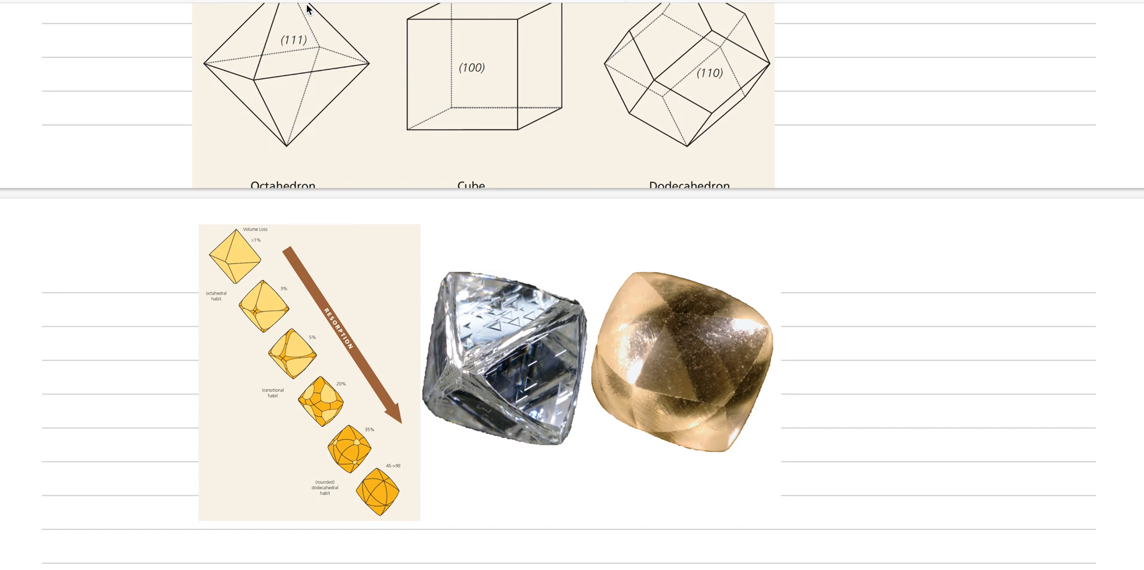
Move down to review the crystal-form drawings, resorption diagram and rough diamond photos
{"action": "scroll", "scroll_direction": "down", "scroll_amount": 3}
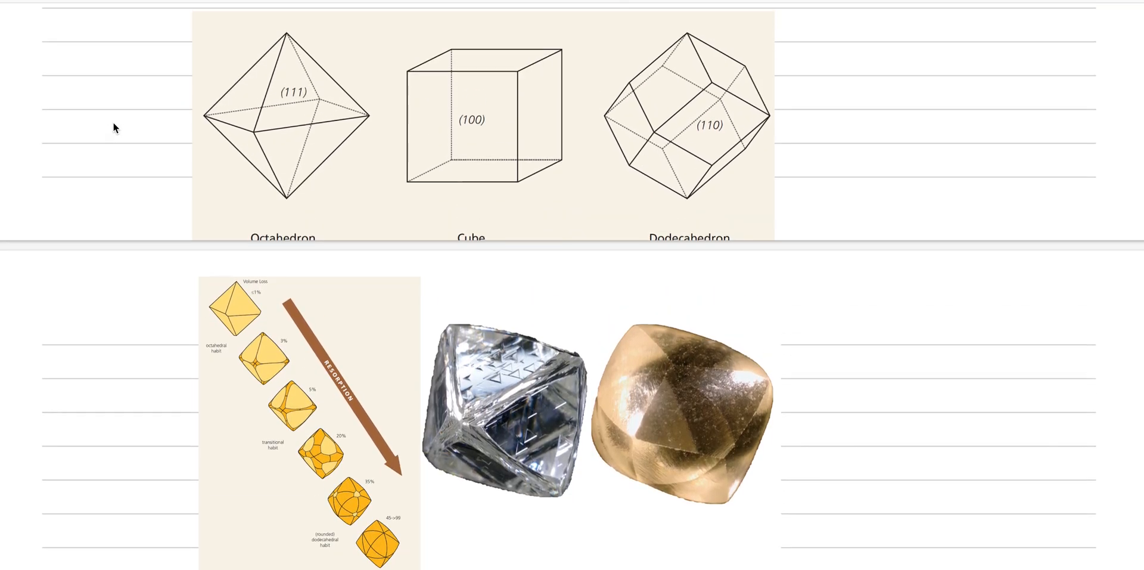
{"action": "scroll", "scroll_direction": "down", "scroll_amount": 3}
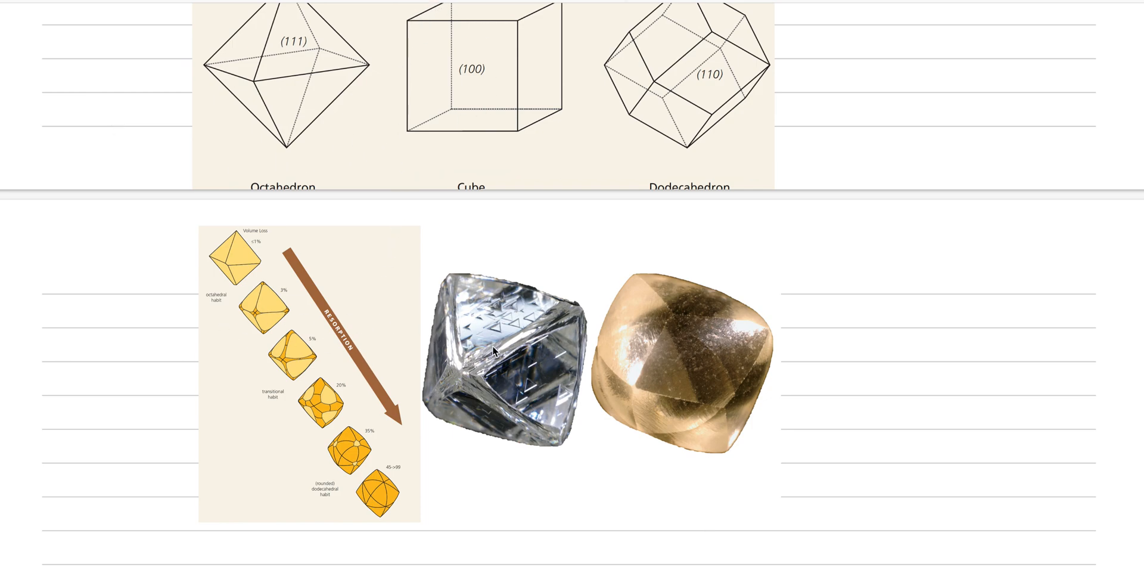
{"action": "mouse_move", "coordinate": [203, 244]}
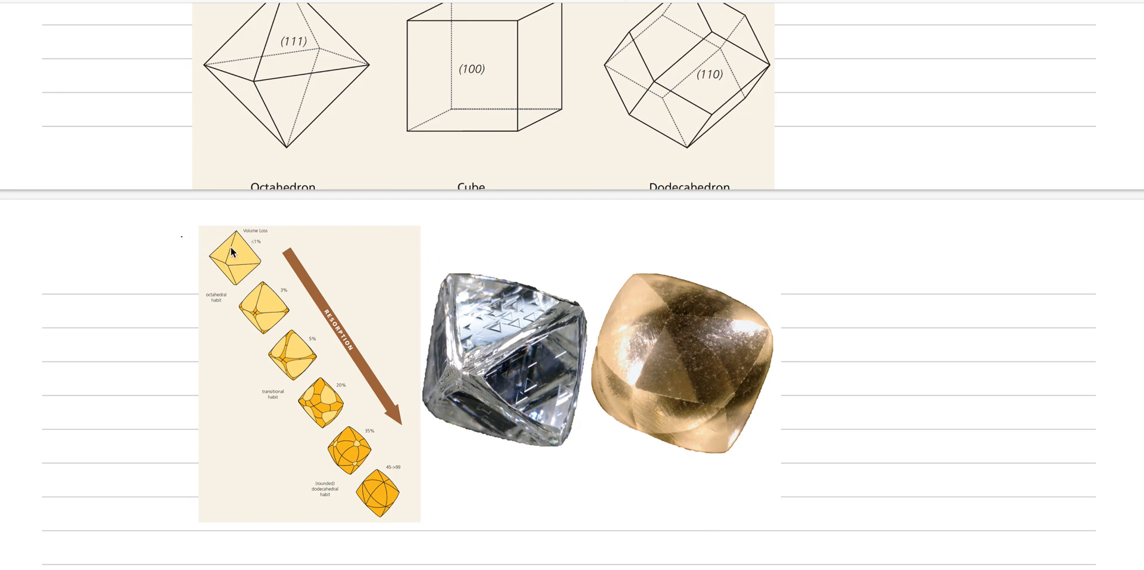
{"action": "mouse_move", "coordinate": [261, 291]}
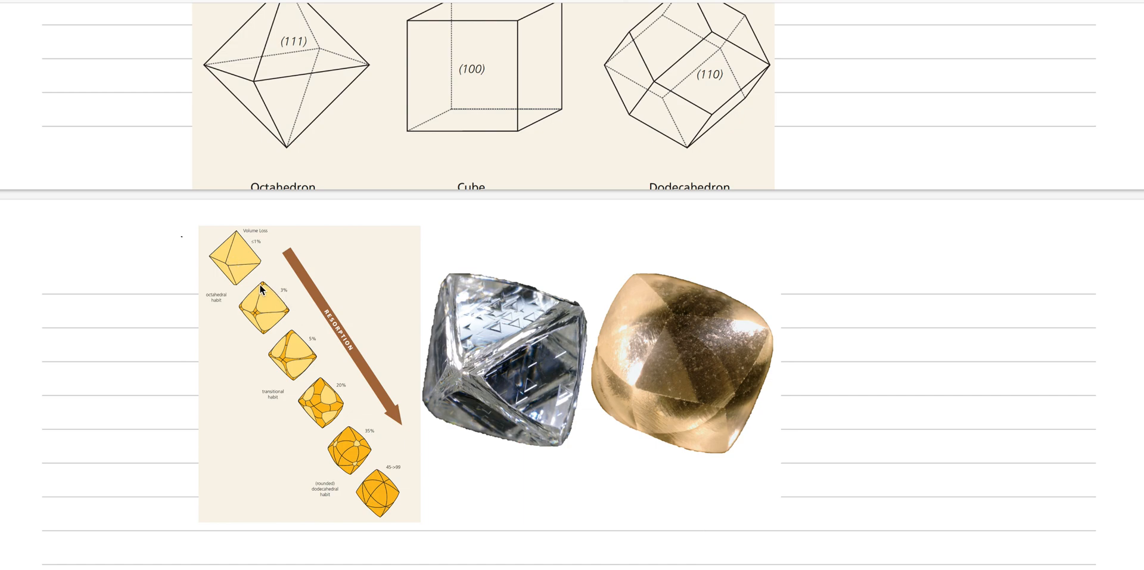
{"action": "mouse_move", "coordinate": [261, 322]}
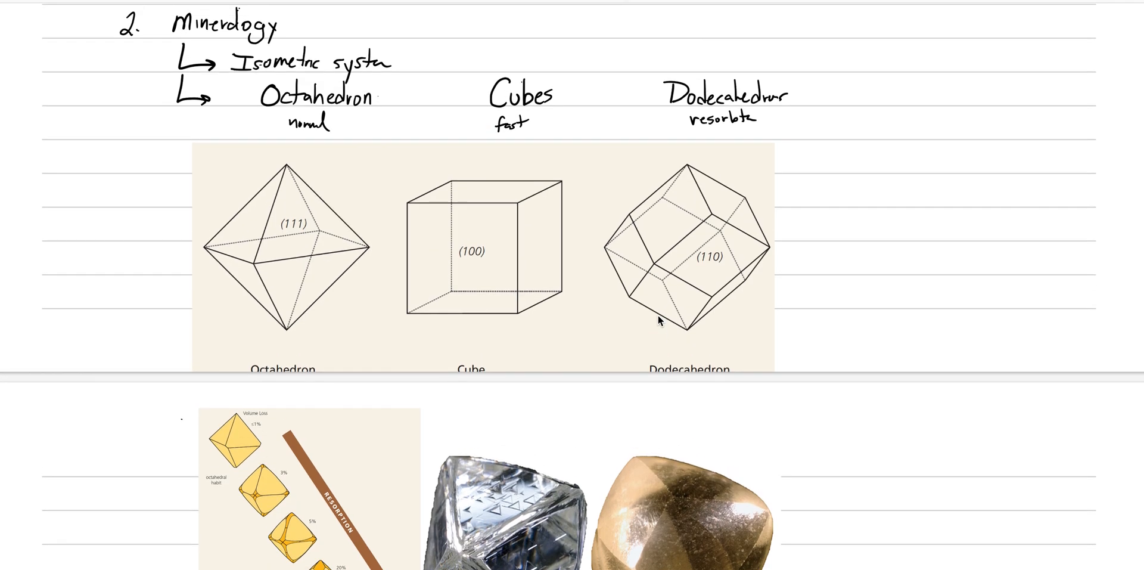
{"action": "mouse_move", "coordinate": [766, 124]}
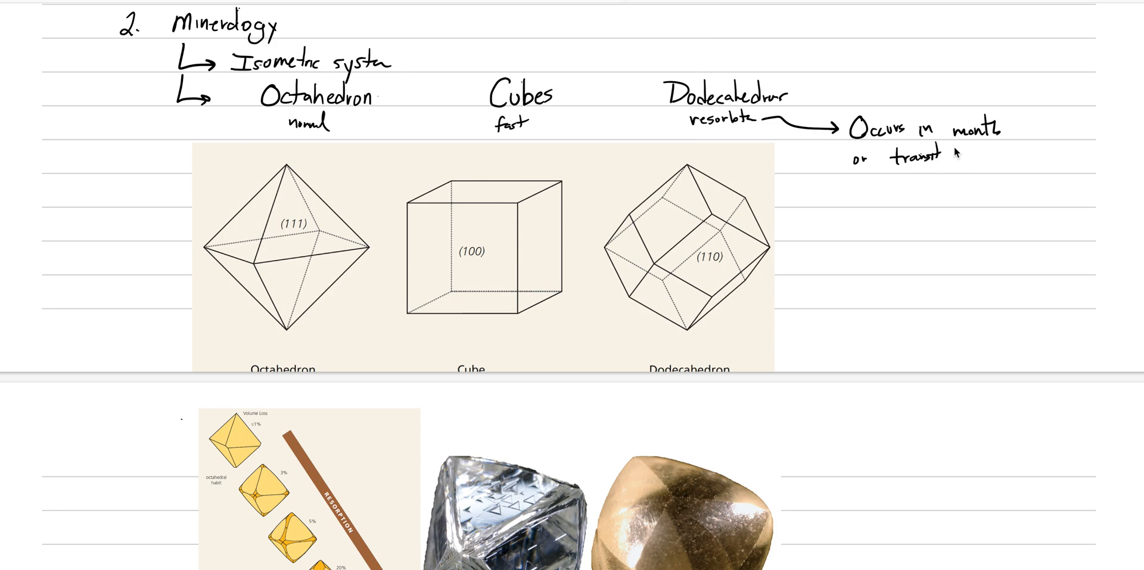
Add 'to Earth surface' after 'Occurs in mantle or transport' beside the dodecahedron label
{"action": "scroll", "scroll_direction": "down", "scroll_amount": 3}
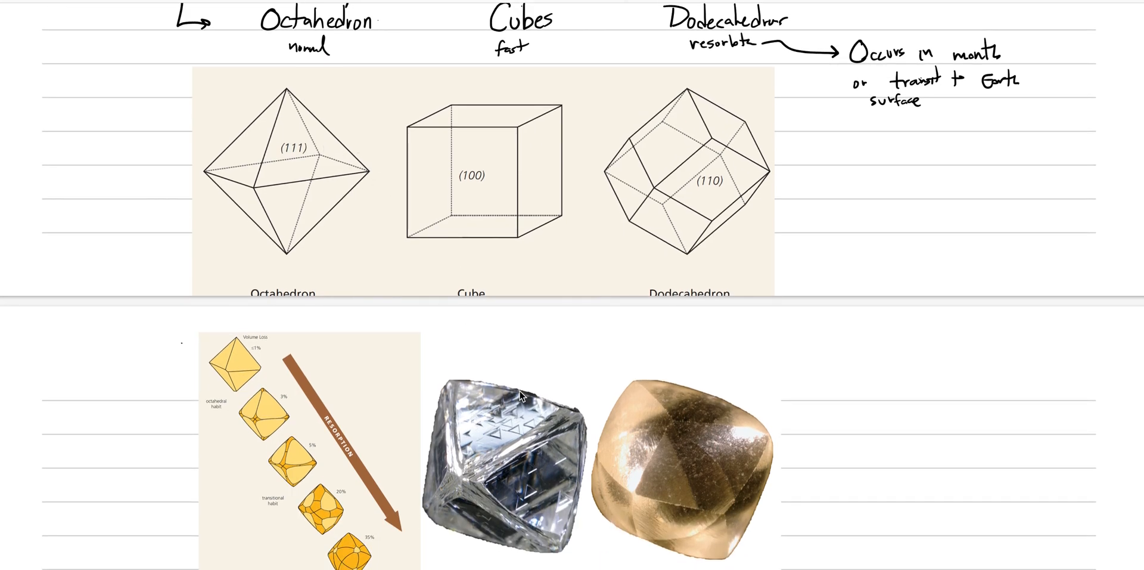
{"action": "left_click_drag", "start_coordinate": [525, 398], "coordinate": [562, 362]}
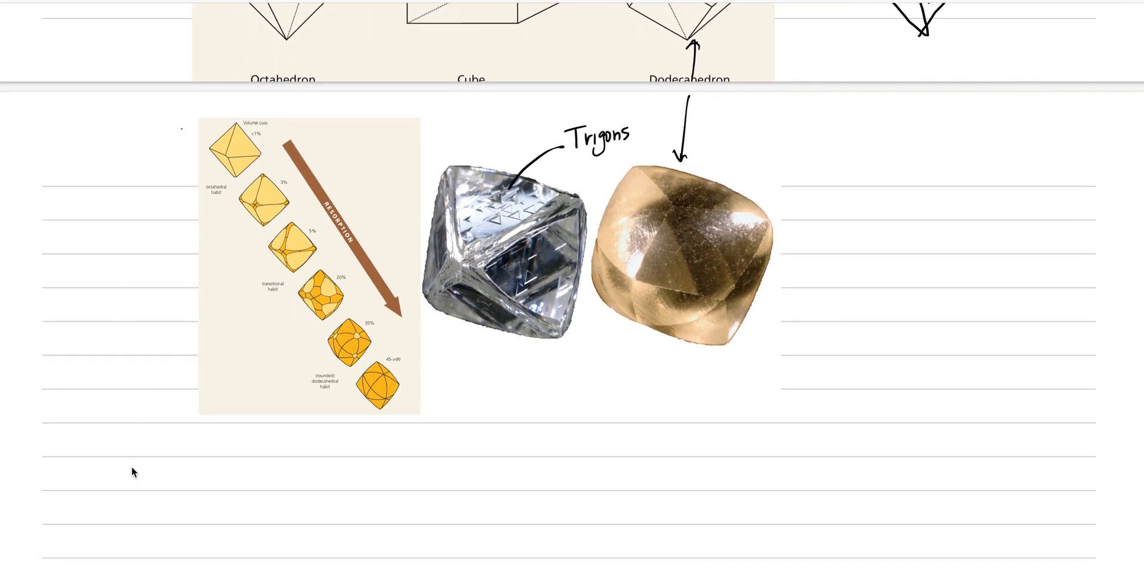
Return to the octahedron diagram to hatch one face in blue as a cleavage plane
{"action": "scroll", "scroll_direction": "down", "scroll_amount": 3}
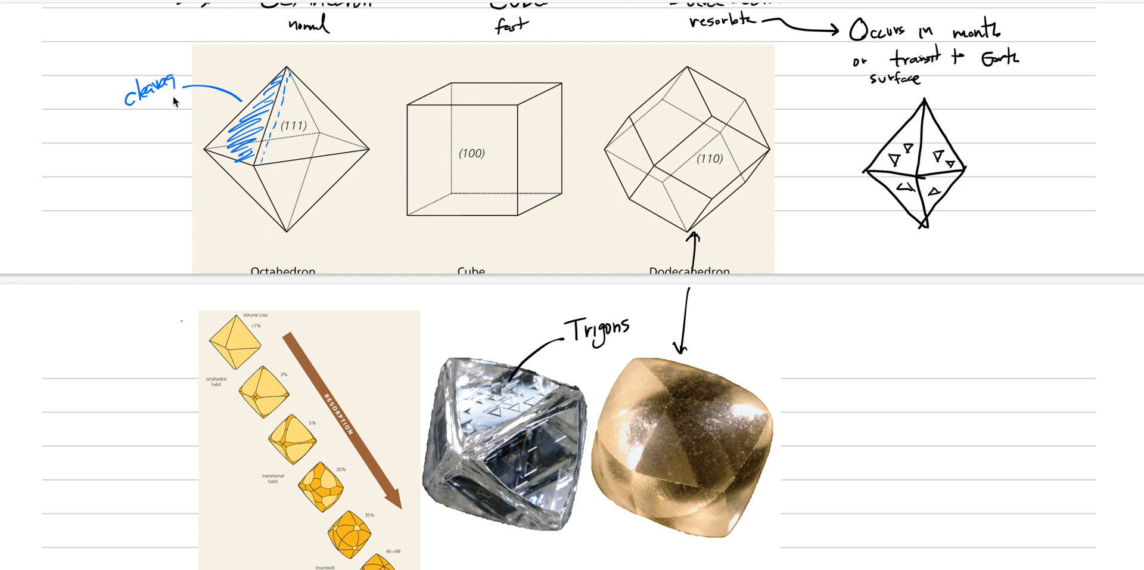
Move down past the cleavage label toward the deposit diagram for the Primary note
{"action": "scroll", "scroll_direction": "down", "scroll_amount": 3}
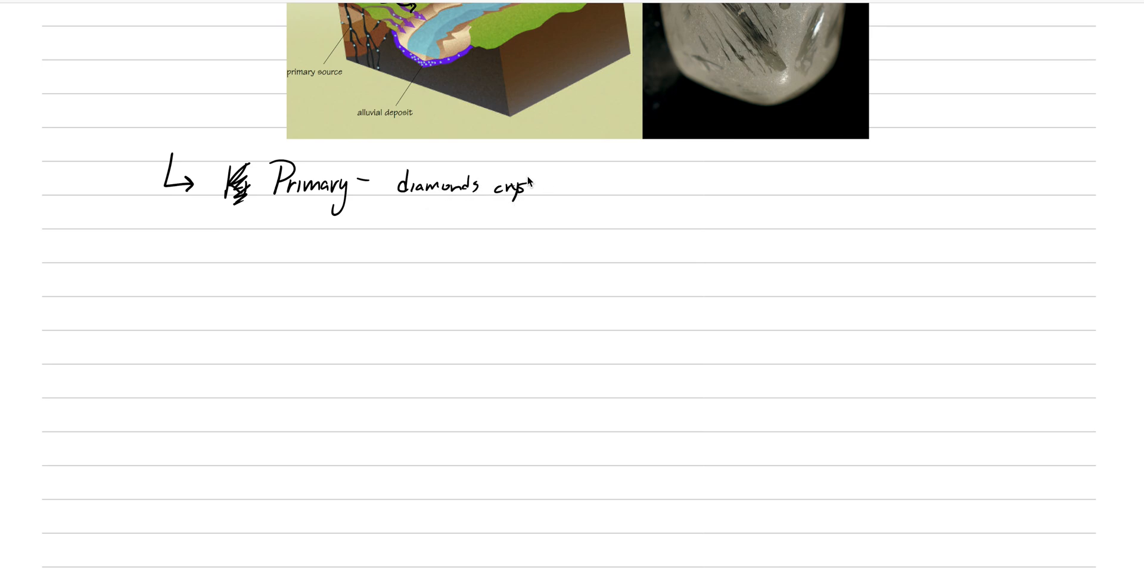
Handwrite 'crystallize from C-rich fluids in th…' continuing the Primary deposits line
{"action": "type", "text": "crystallize from C-rich"}
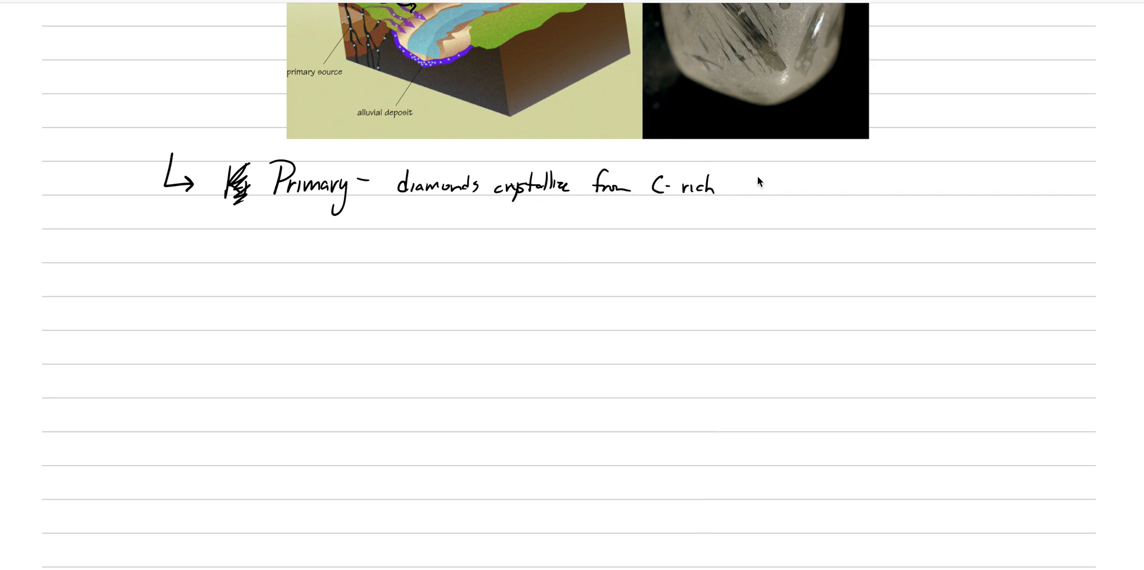
{"action": "type", "text": "fluids in th"}
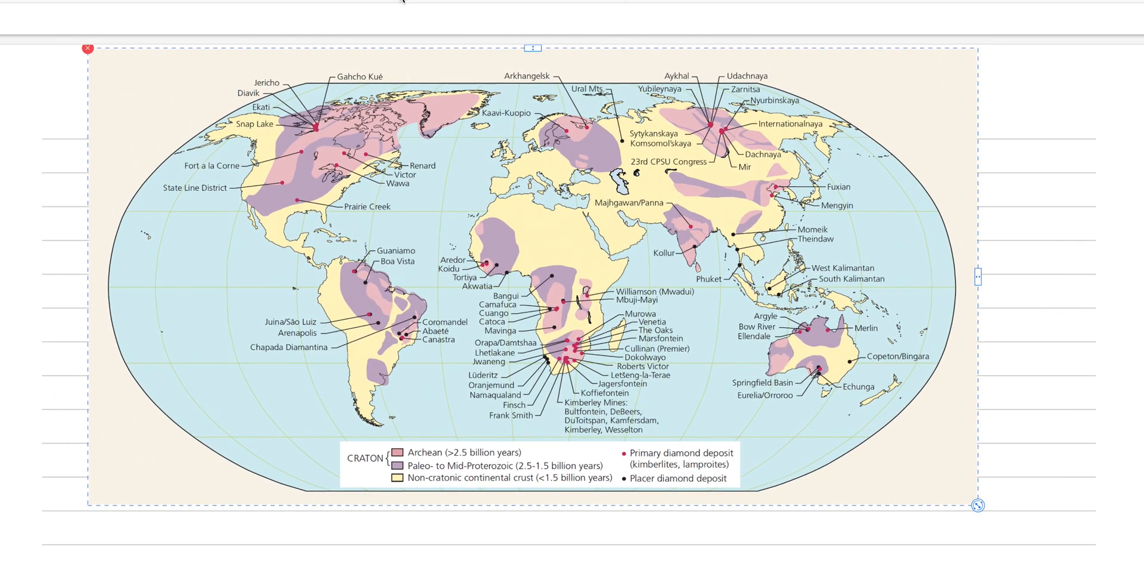
Deselect the world map image and circle the CRATON label in its legend
{"action": "left_click", "coordinate": [534, 47]}
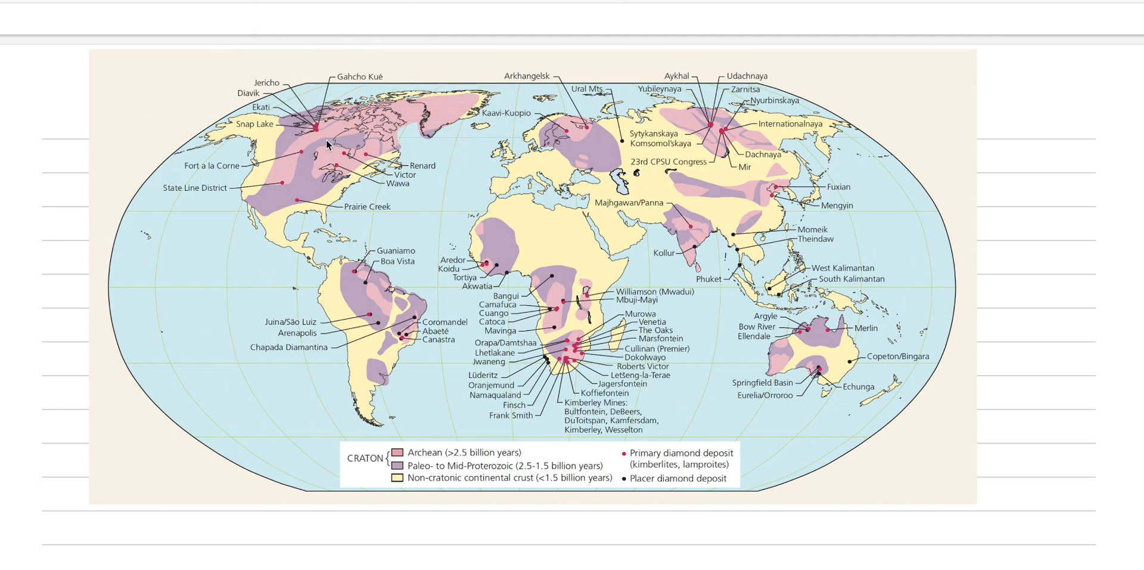
{"action": "mouse_move", "coordinate": [385, 347]}
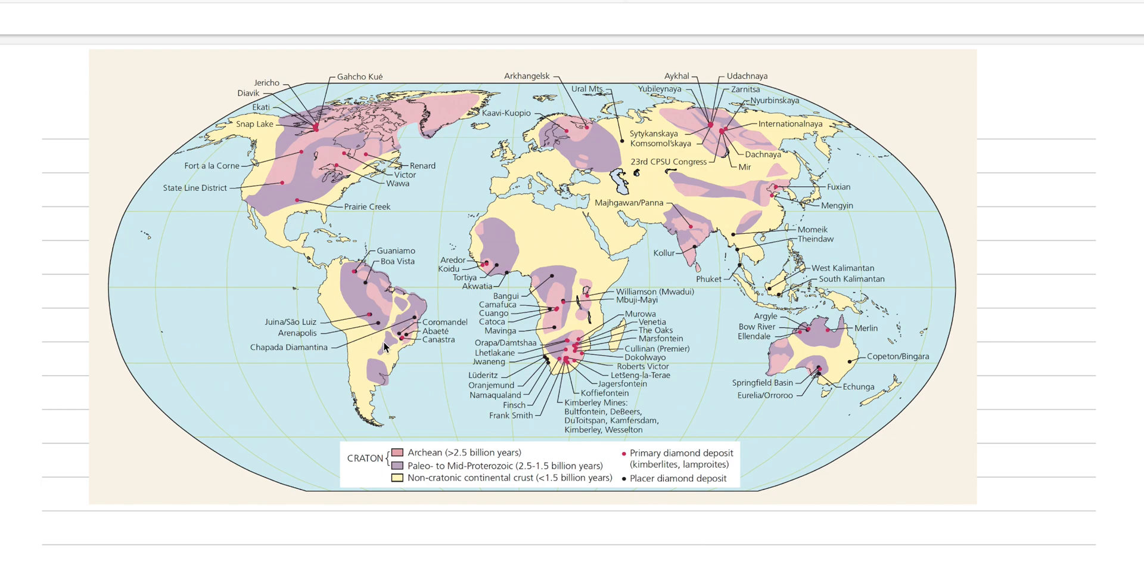
{"action": "left_click_drag", "start_coordinate": [347, 441], "coordinate": [395, 478]}
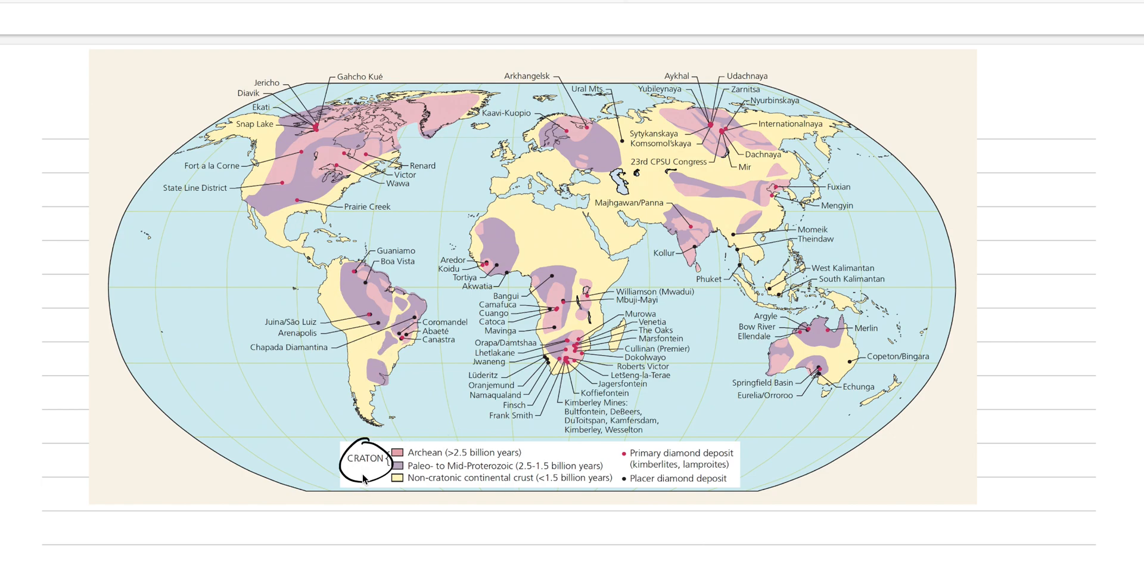
{"action": "mouse_move", "coordinate": [473, 477]}
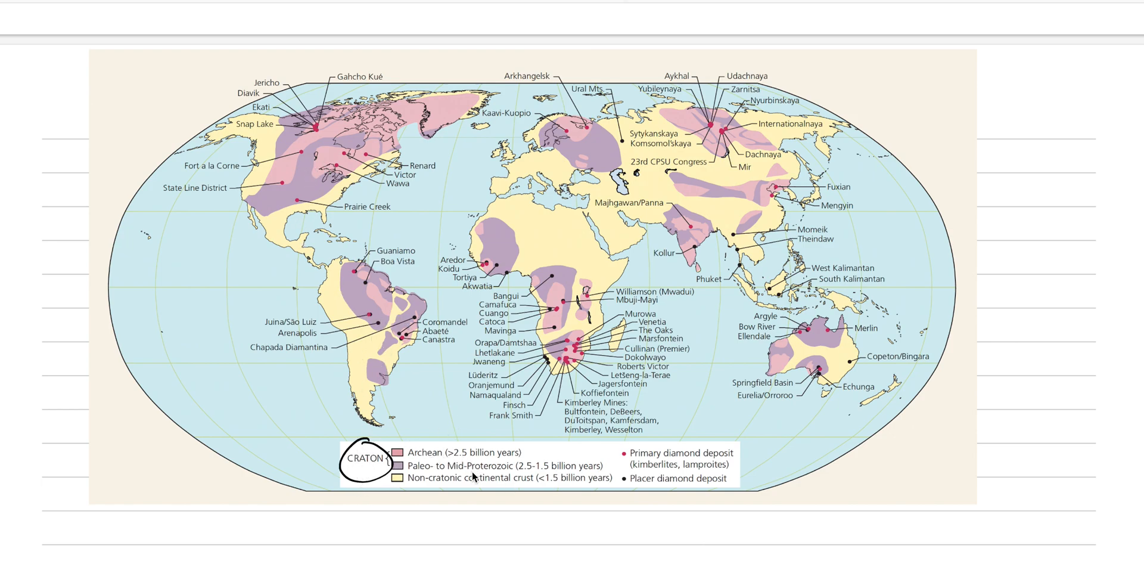
{"action": "mouse_move", "coordinate": [629, 467]}
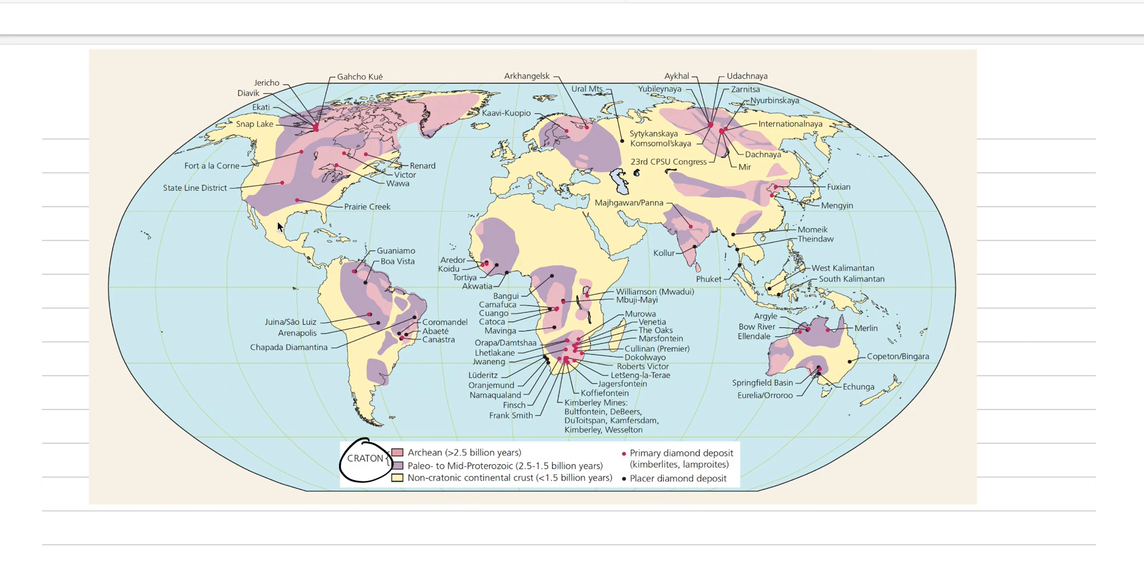
{"action": "mouse_move", "coordinate": [334, 243]}
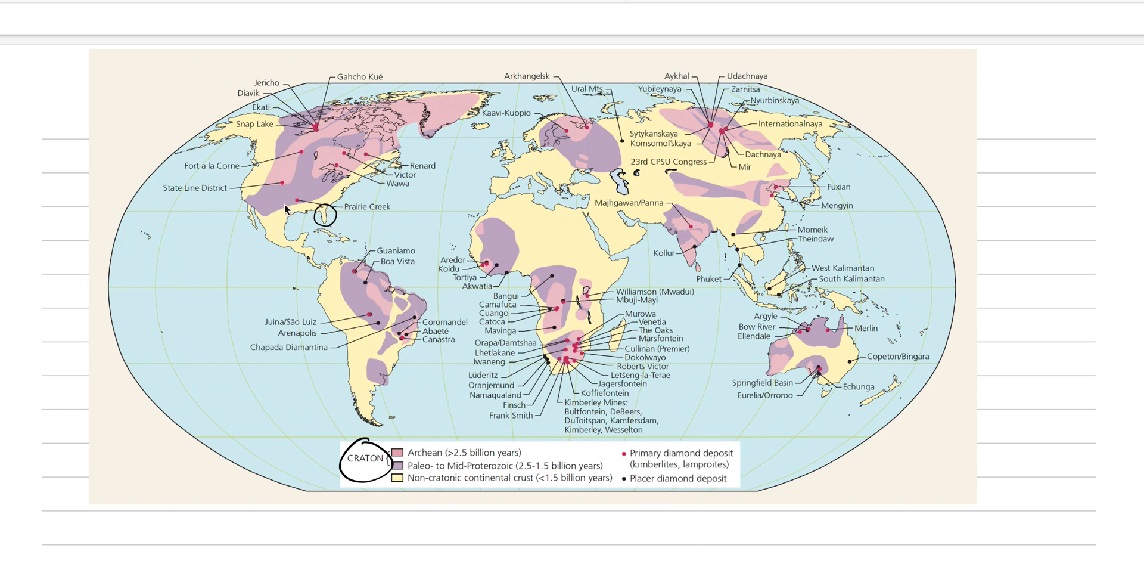
{"action": "mouse_move", "coordinate": [410, 375]}
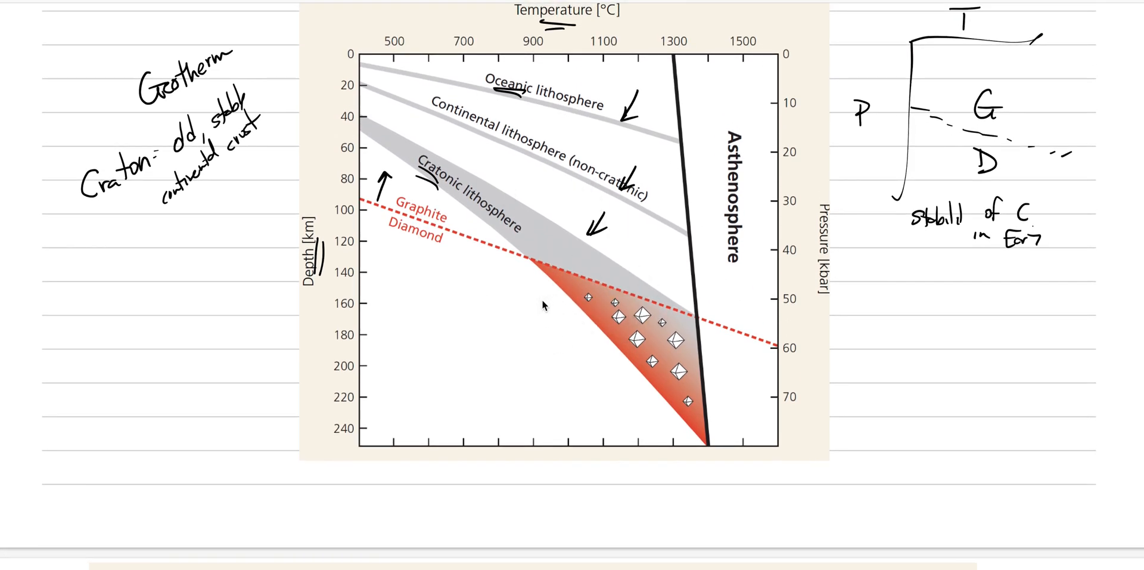
Handwrite the heading 'Kimberlite' with its definition: low SiO2, high CO2 and H2O magma from the mantle
{"action": "scroll", "scroll_direction": "down", "scroll_amount": 3}
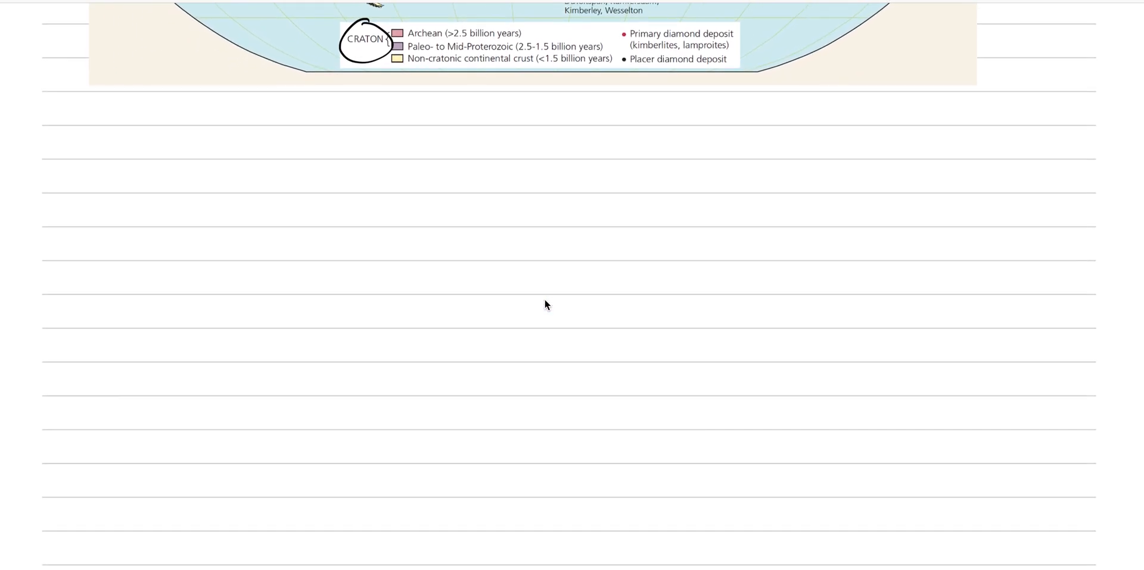
{"action": "mouse_move", "coordinate": [133, 190]}
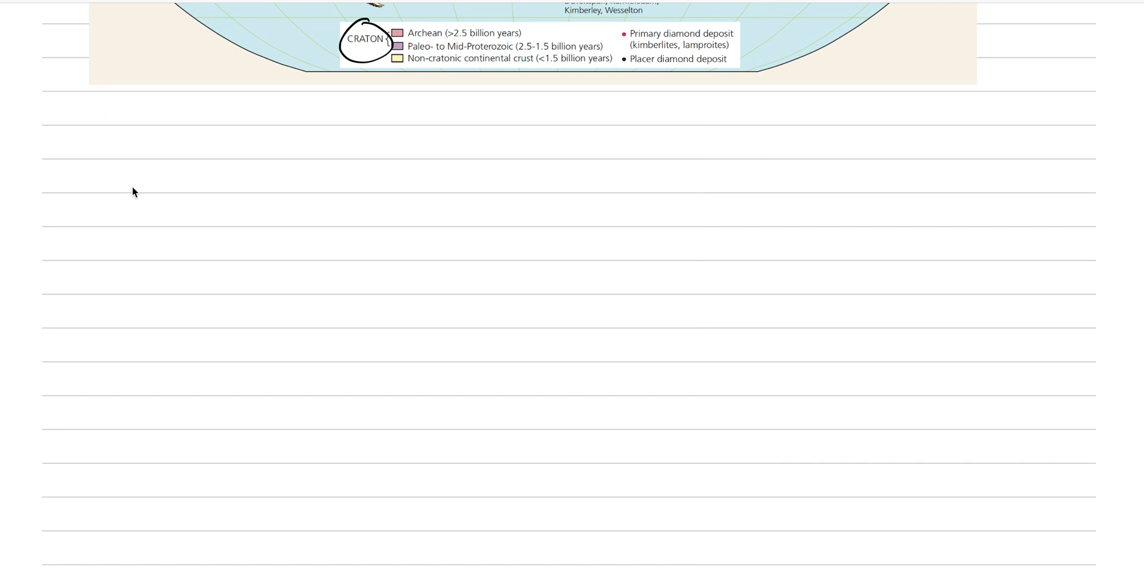
{"action": "mouse_move", "coordinate": [135, 145]}
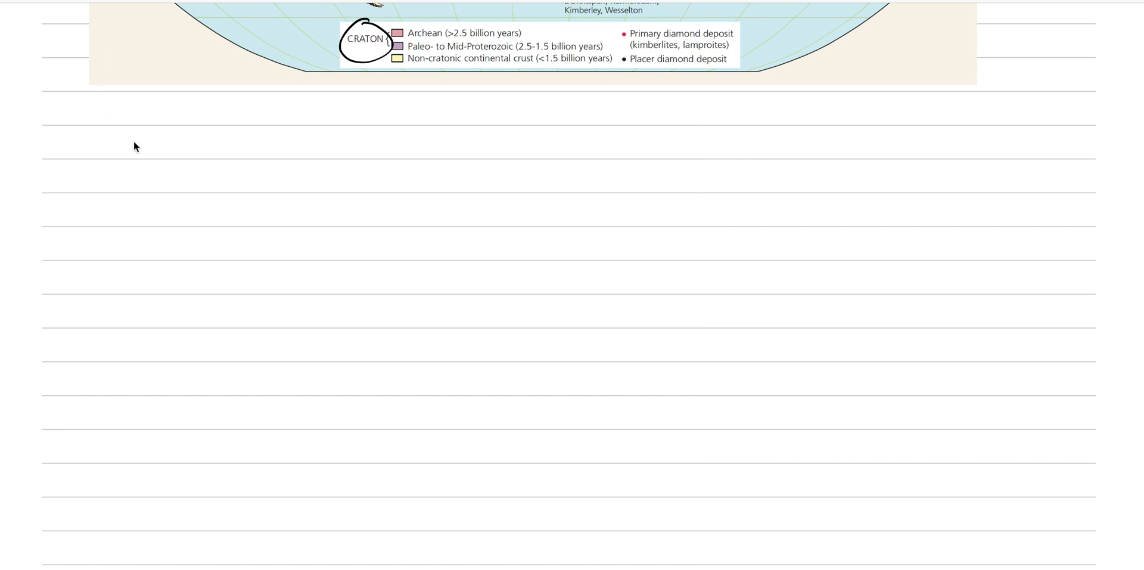
{"action": "left_click_drag", "start_coordinate": [150, 127], "coordinate": [135, 157]}
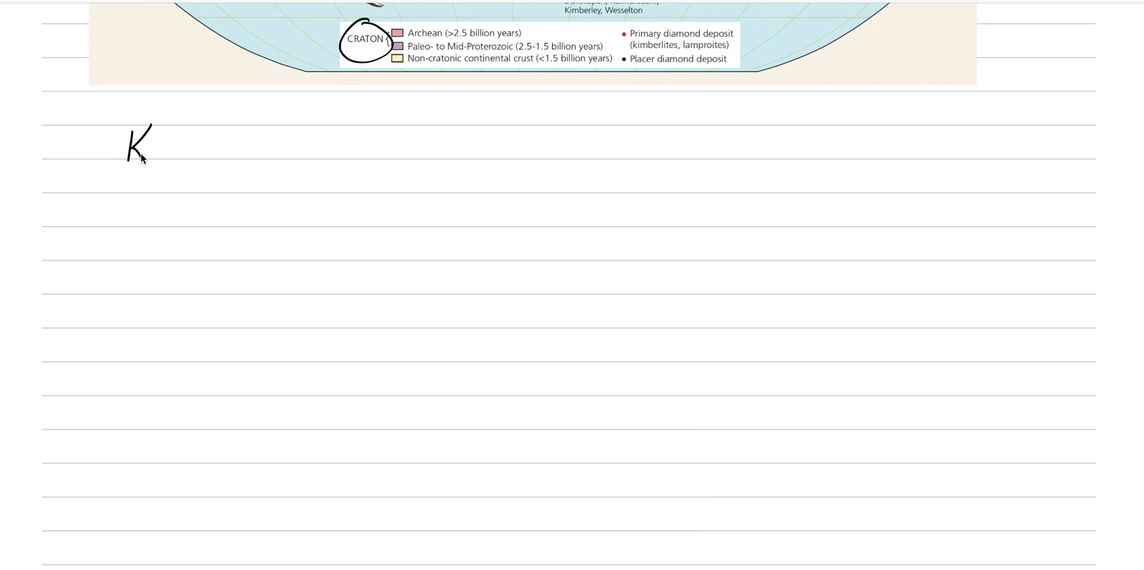
{"action": "type", "text": "imberl Kimber"}
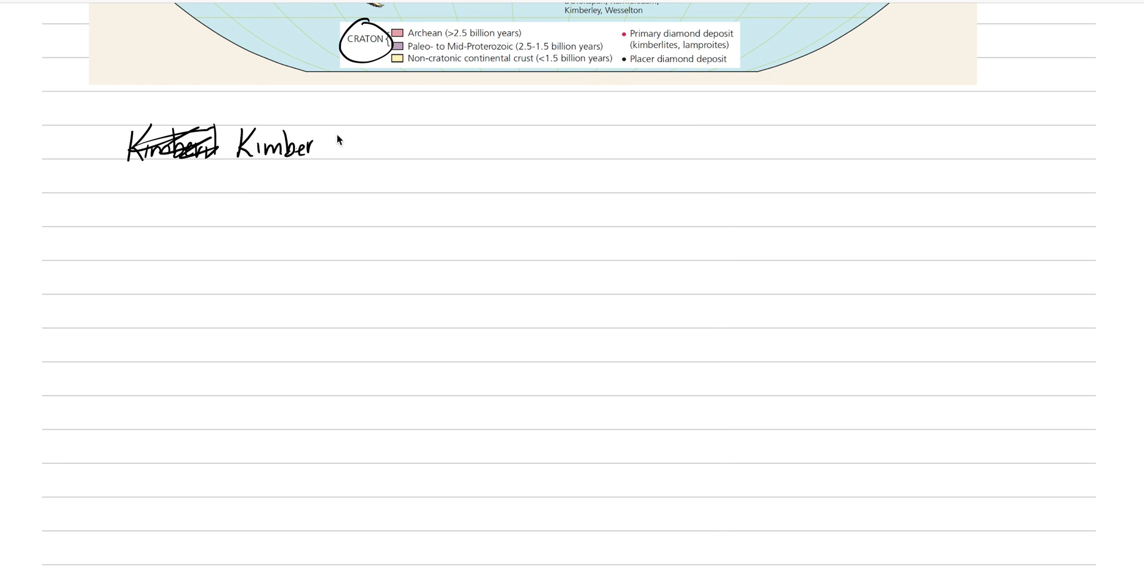
{"action": "type", "text": "lite -"}
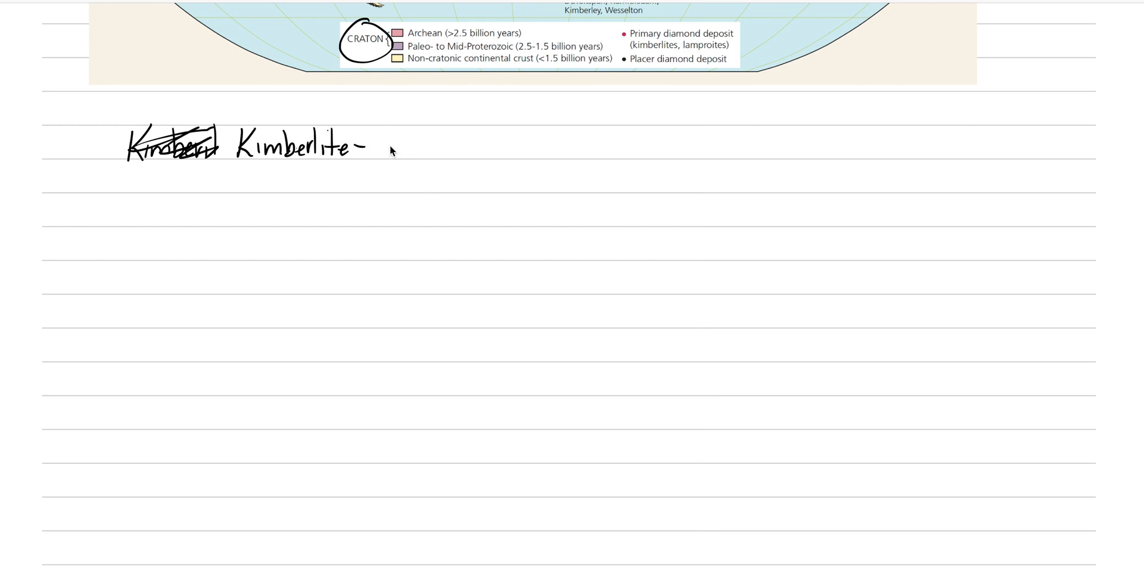
{"action": "left_click_drag", "start_coordinate": [388, 149], "coordinate": [389, 158]}
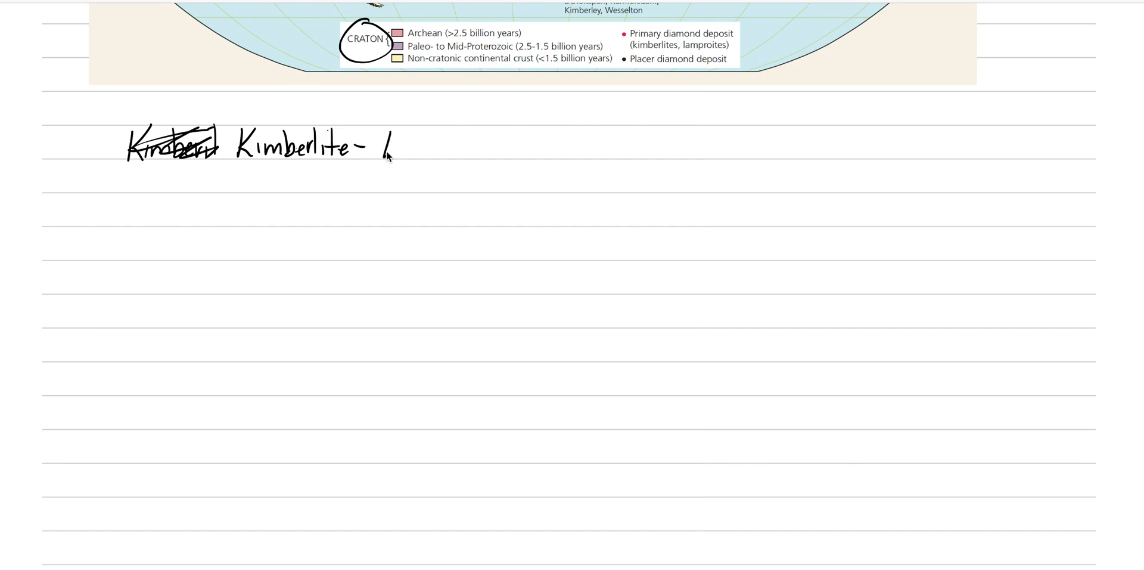
{"action": "type", "text": "low SiO2 + High CO2 and i"}
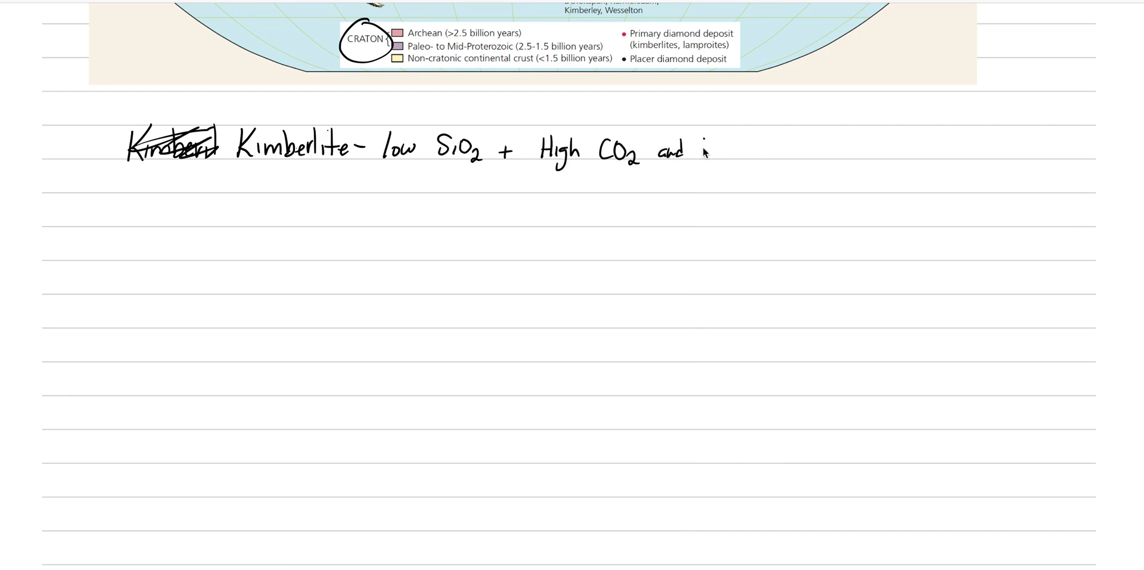
{"action": "type", "text": "H2O magma for"}
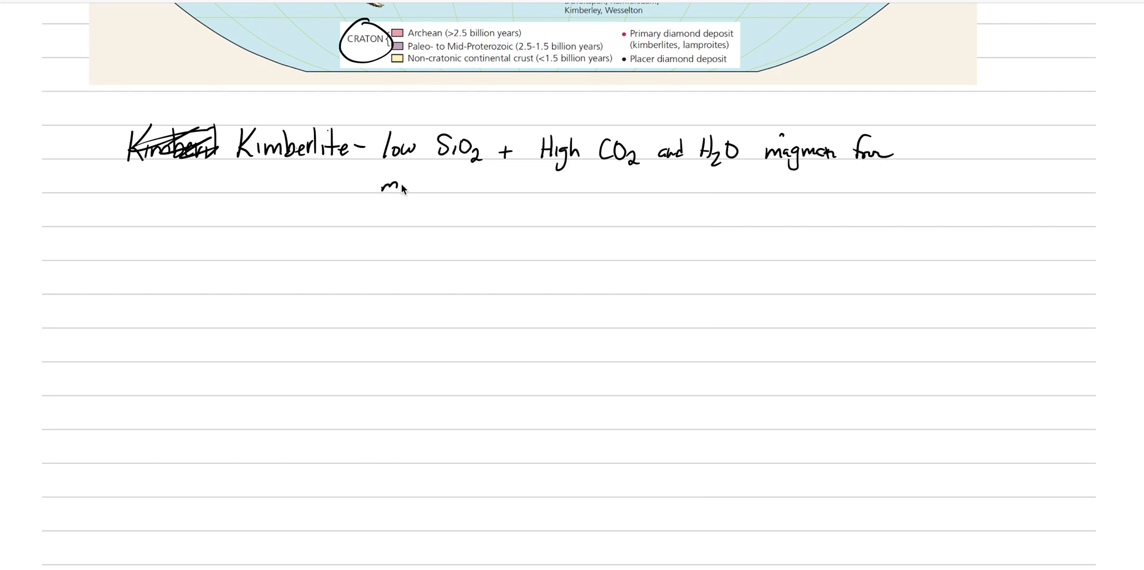
{"action": "type", "text": "antle"}
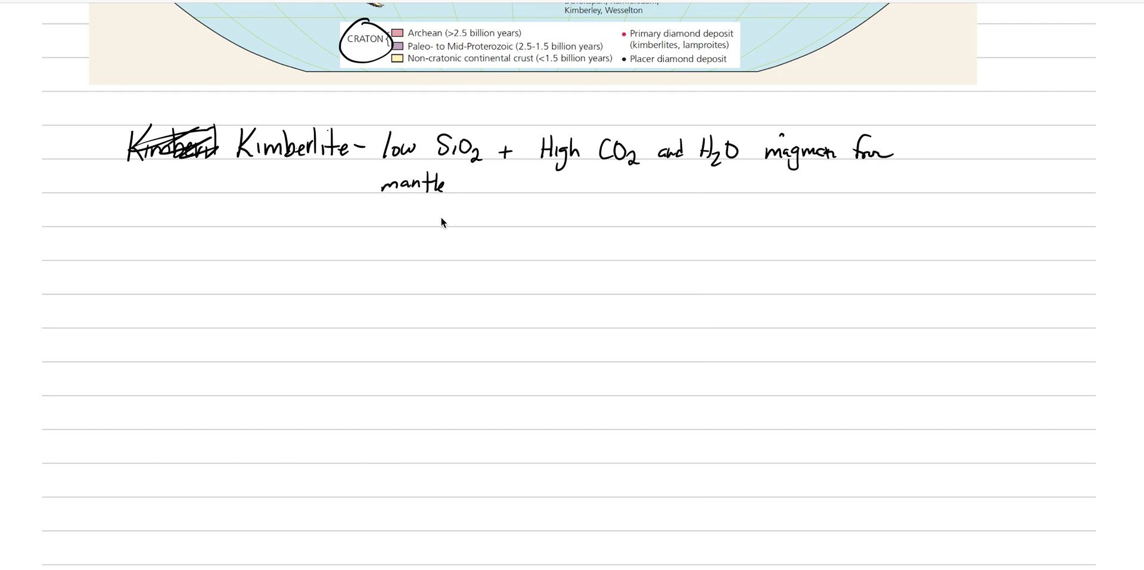
{"action": "mouse_move", "coordinate": [326, 317]}
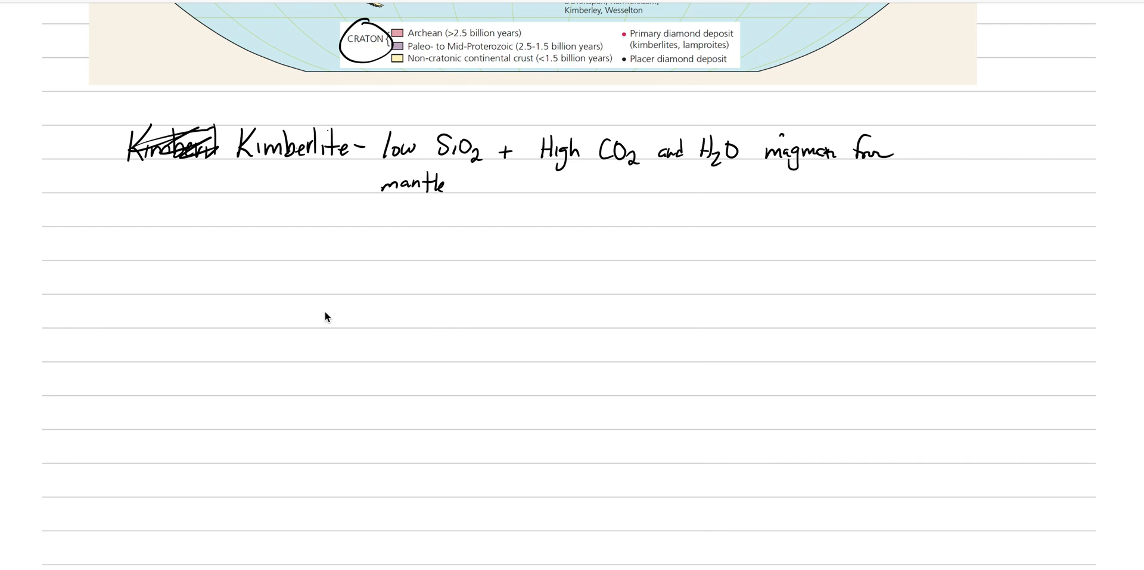
{"action": "mouse_move", "coordinate": [357, 246]}
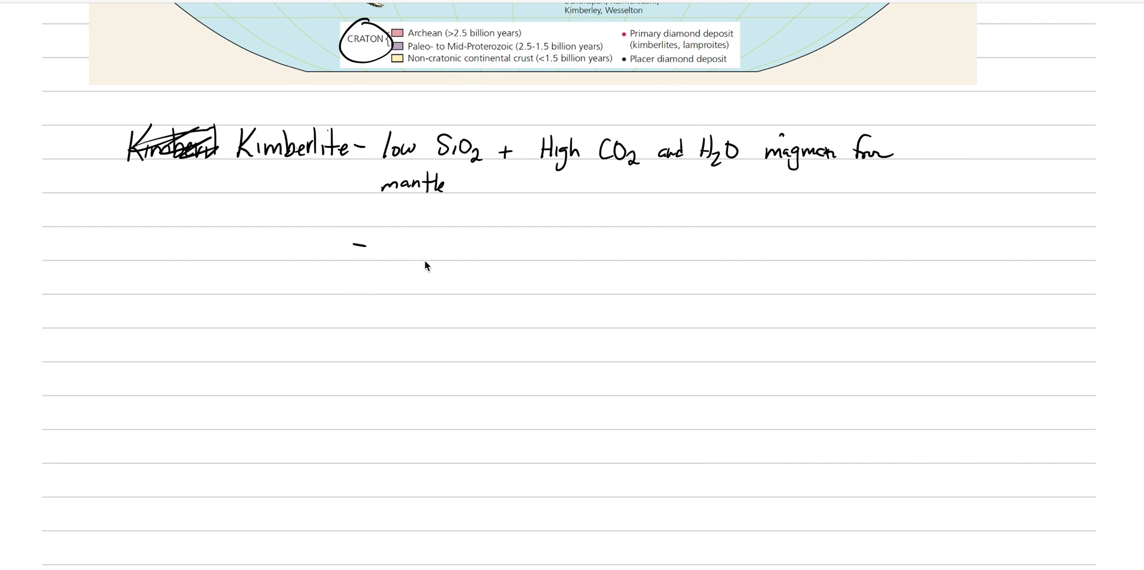
{"action": "mouse_move", "coordinate": [391, 250]}
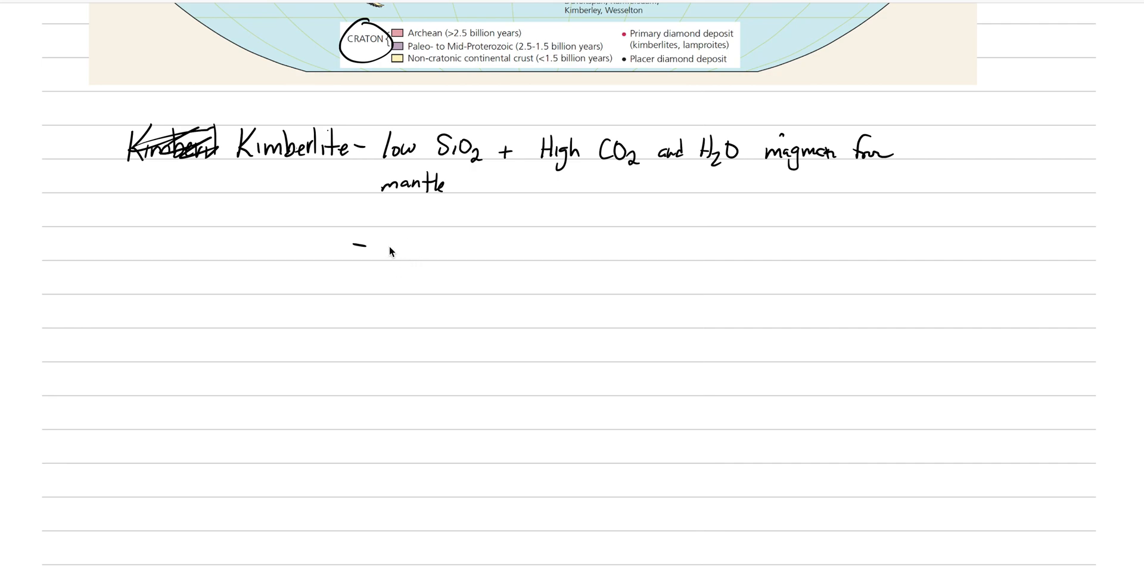
{"action": "mouse_move", "coordinate": [393, 260]}
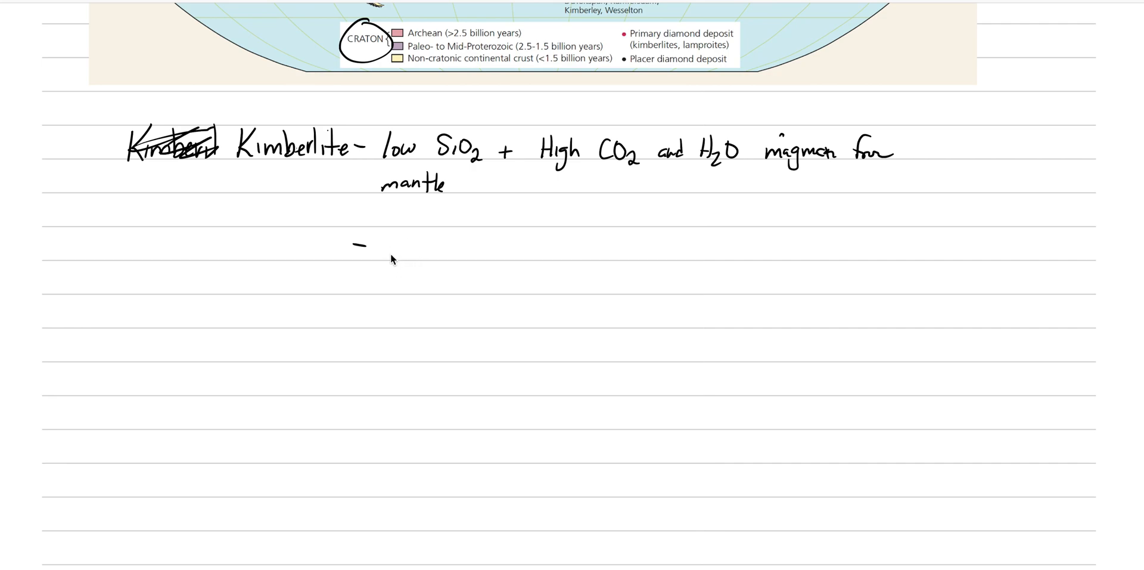
{"action": "mouse_move", "coordinate": [392, 255]}
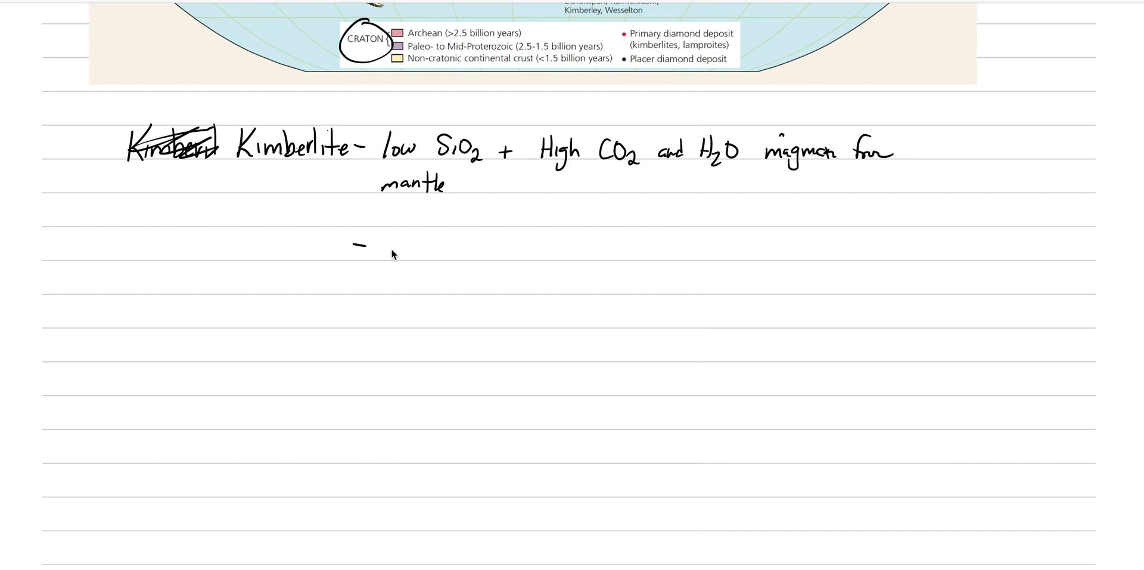
{"action": "mouse_move", "coordinate": [398, 251]}
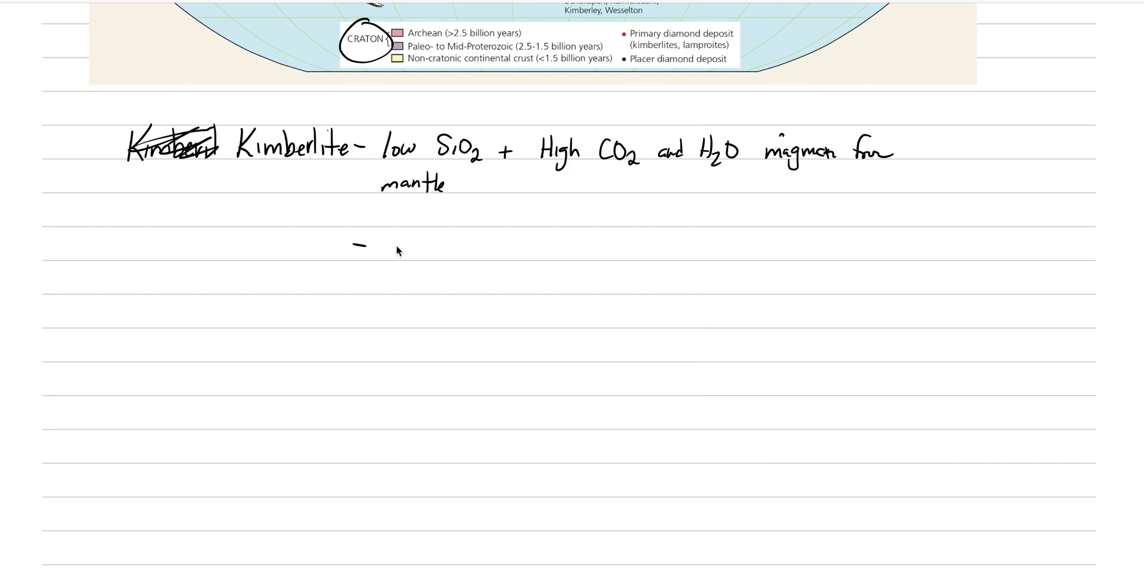
Add a bullet: 'Kimberlites travel from mantle, ripped chunks of mantle off'
{"action": "left_click", "coordinate": [398, 246]}
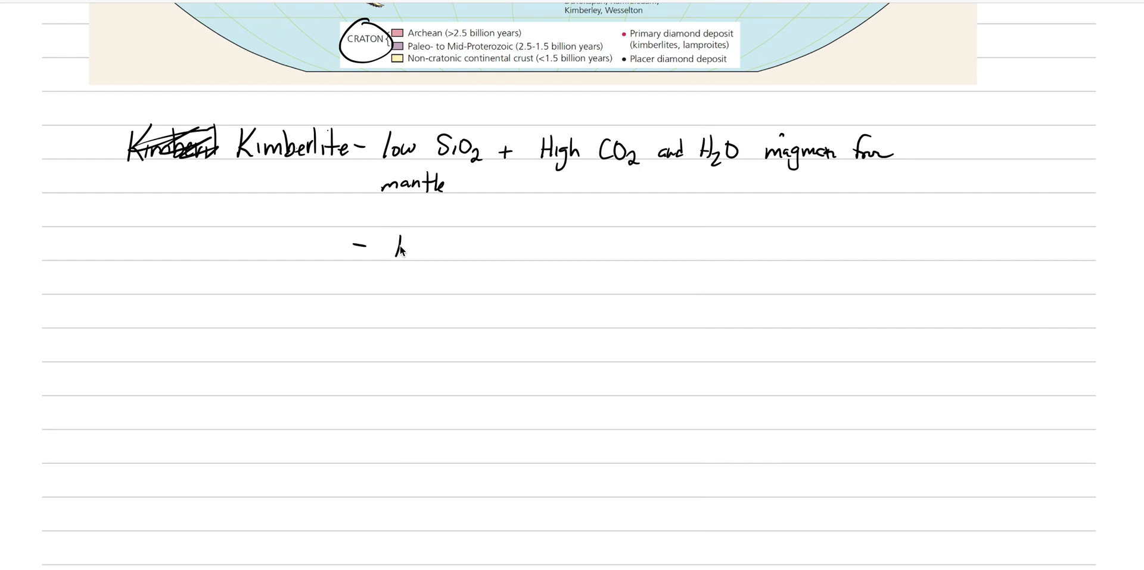
{"action": "type", "text": "Kimber"}
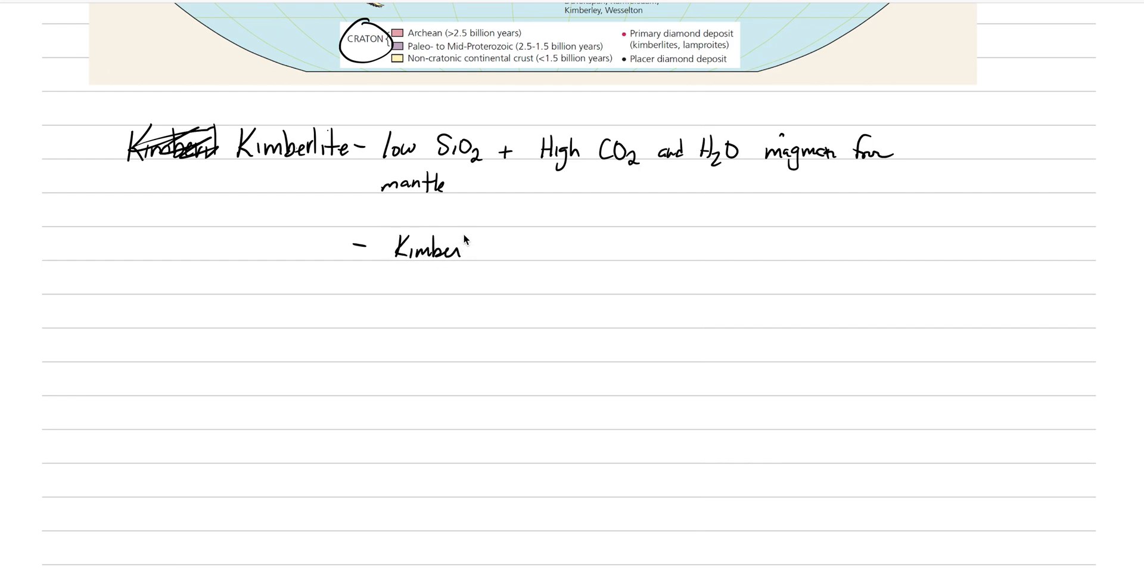
{"action": "type", "text": "lites"}
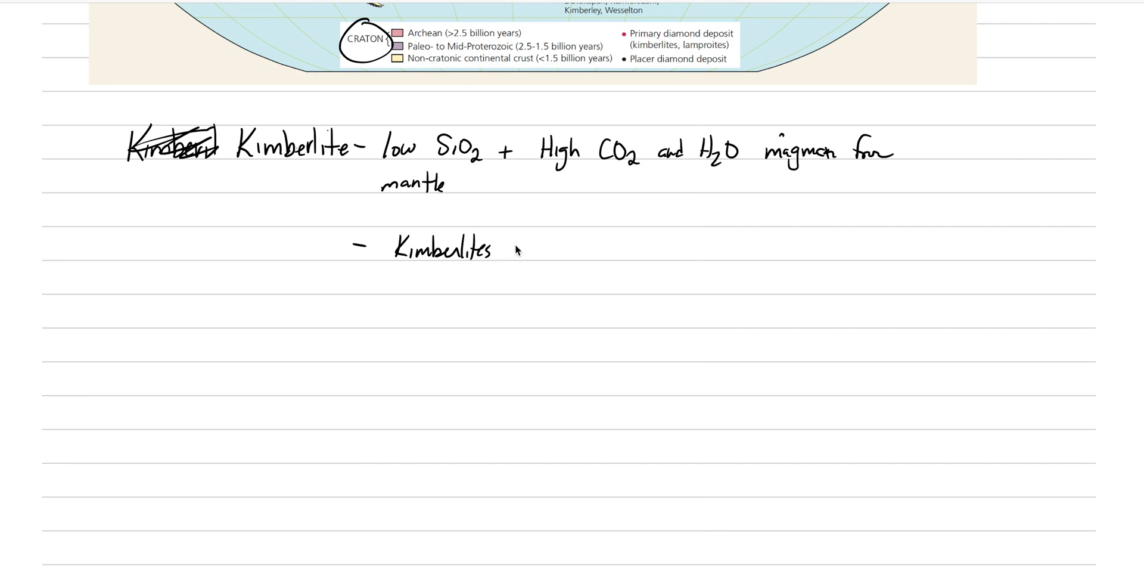
{"action": "type", "text": "travel"}
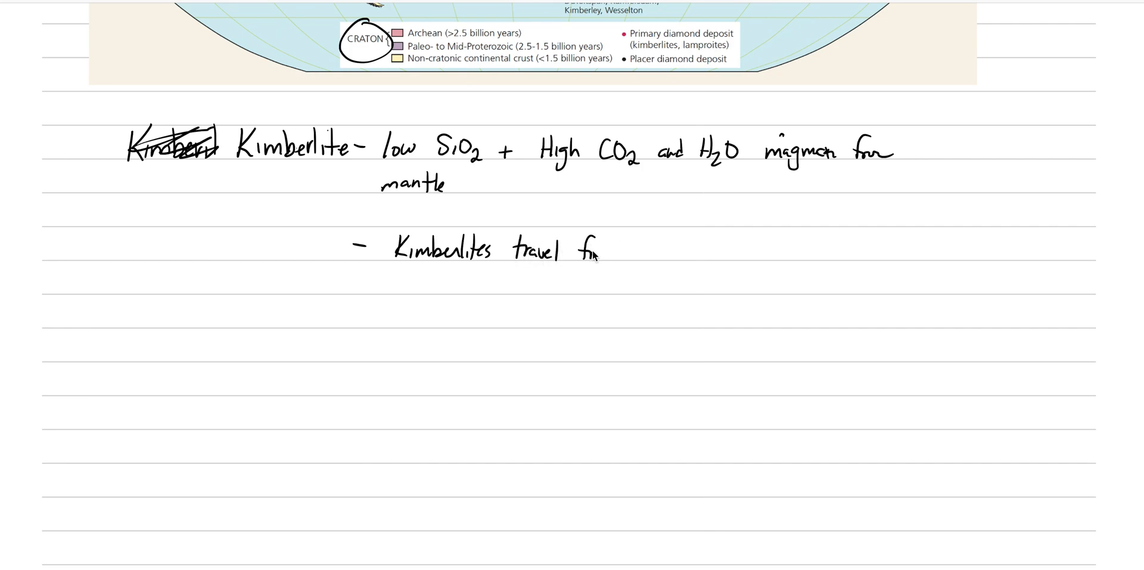
{"action": "type", "text": "from mantle"}
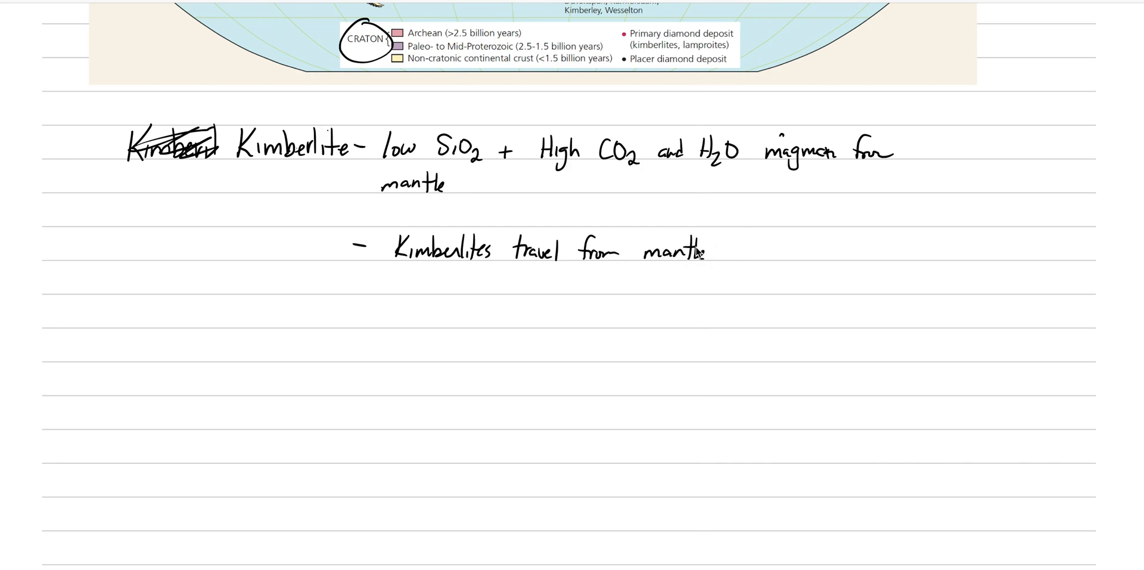
{"action": "mouse_move", "coordinate": [730, 237]}
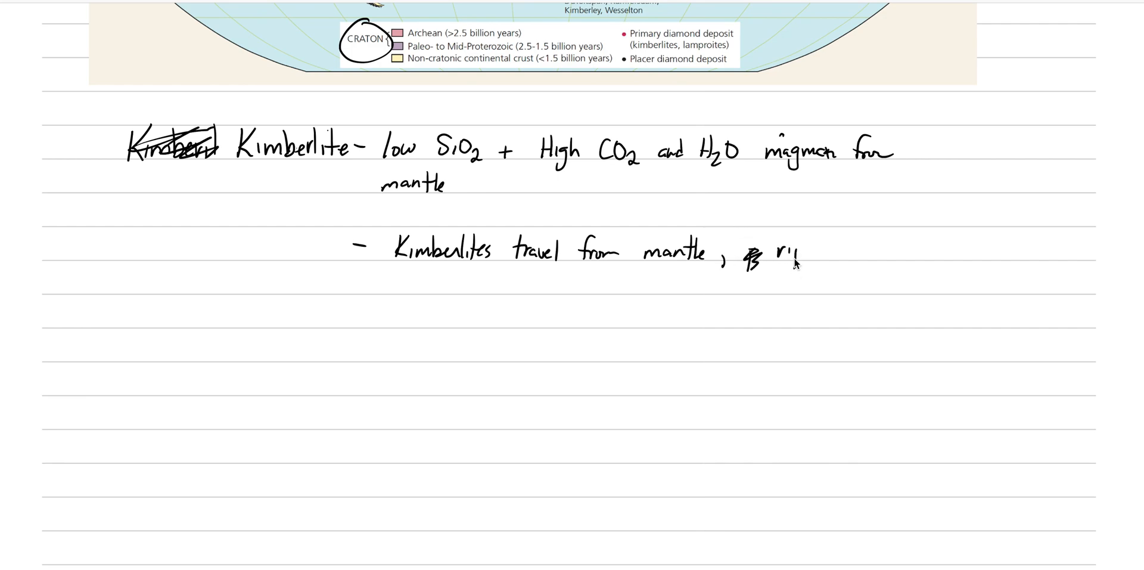
{"action": "type", "text": "ripped"}
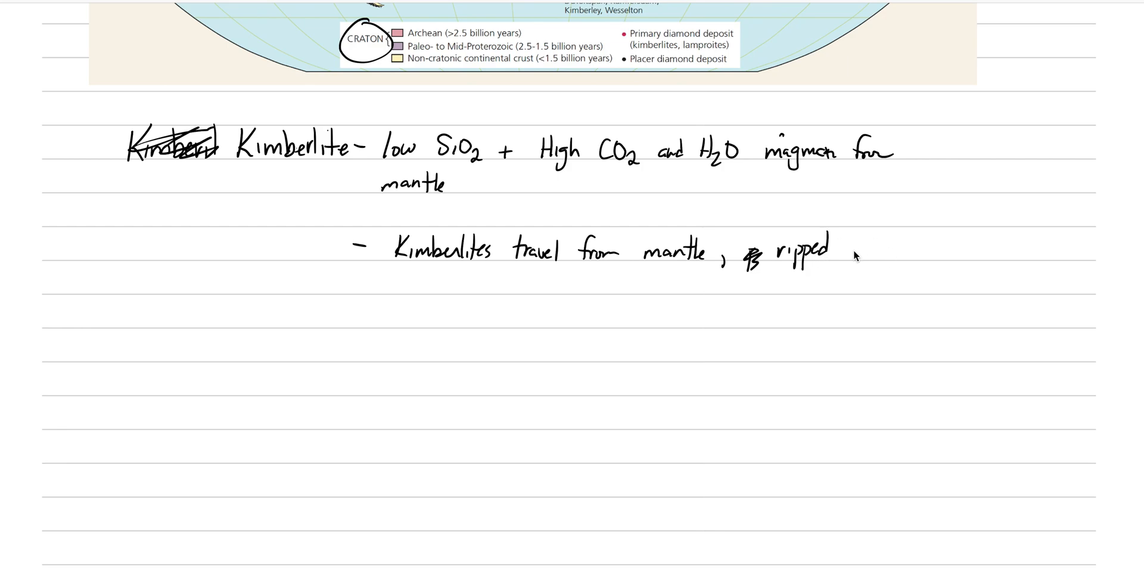
{"action": "type", "text": "chunks of mantle off ...."}
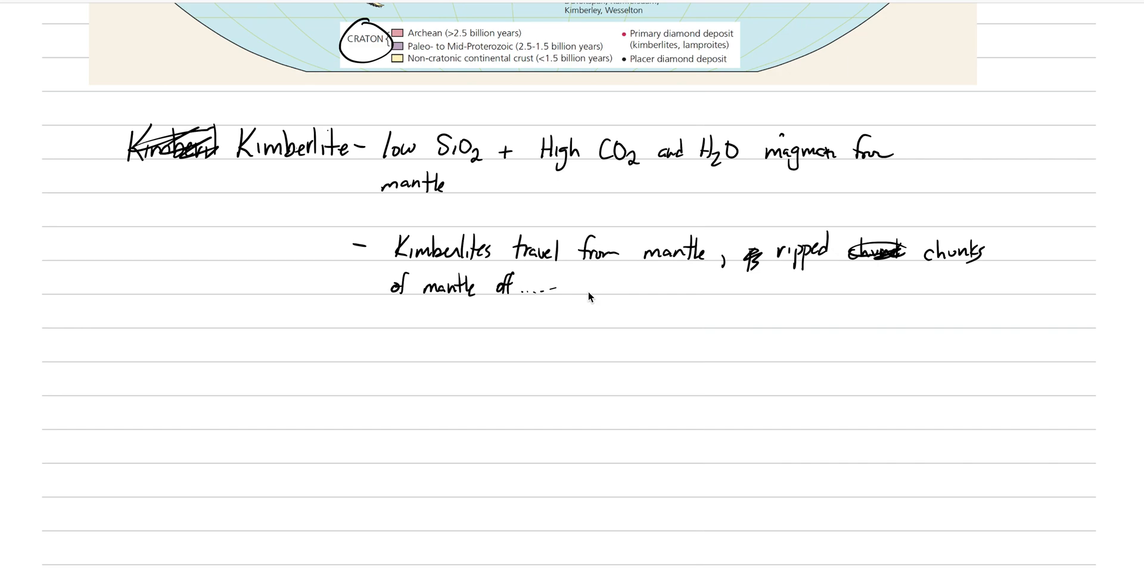
{"action": "type", "text": "mantle may host diamonds"}
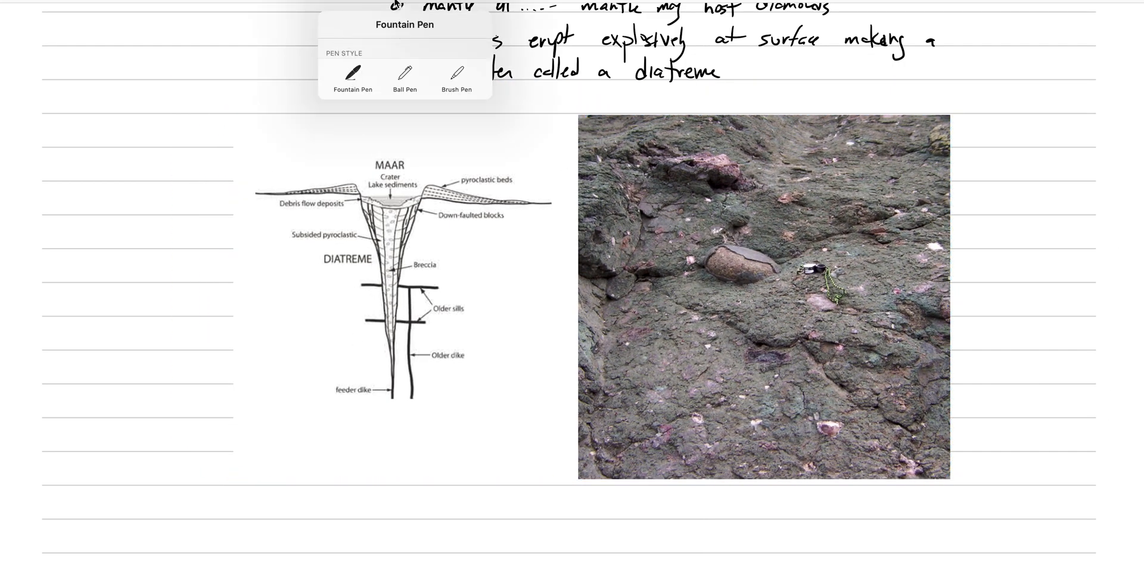
{"action": "mouse_move", "coordinate": [274, 135]}
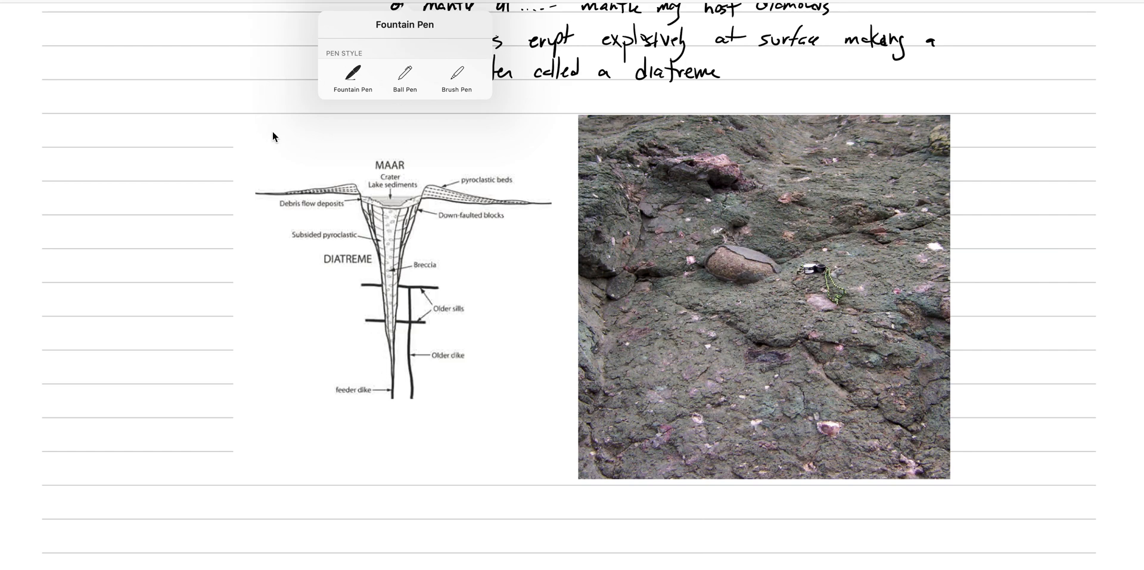
Scroll down to the diatreme diagram and rock photo to annotate the breccia
{"action": "scroll", "scroll_direction": "down", "scroll_amount": 3}
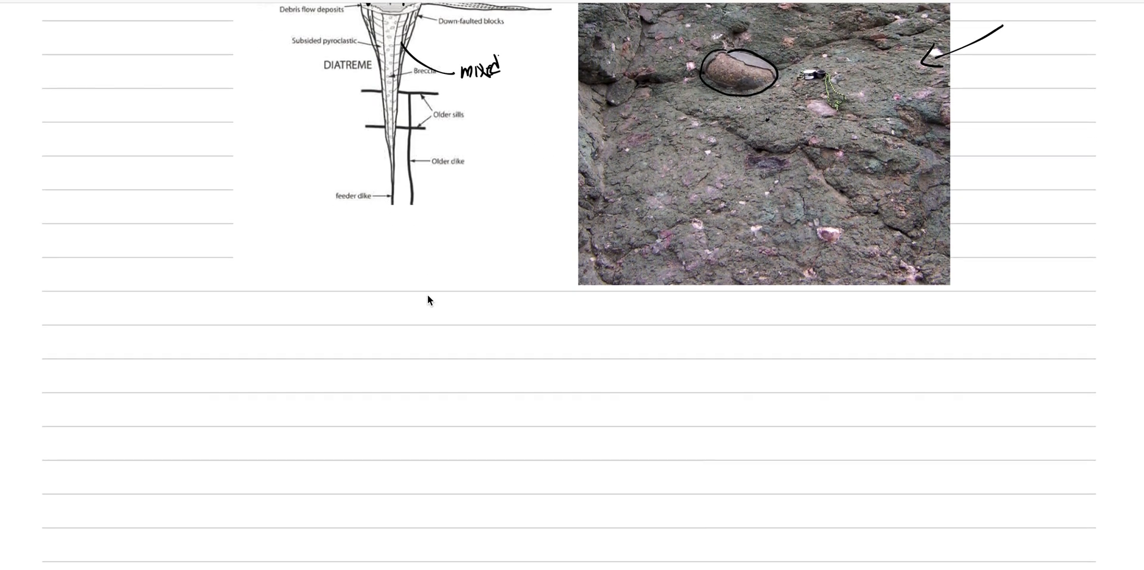
{"action": "mouse_move", "coordinate": [411, 241]}
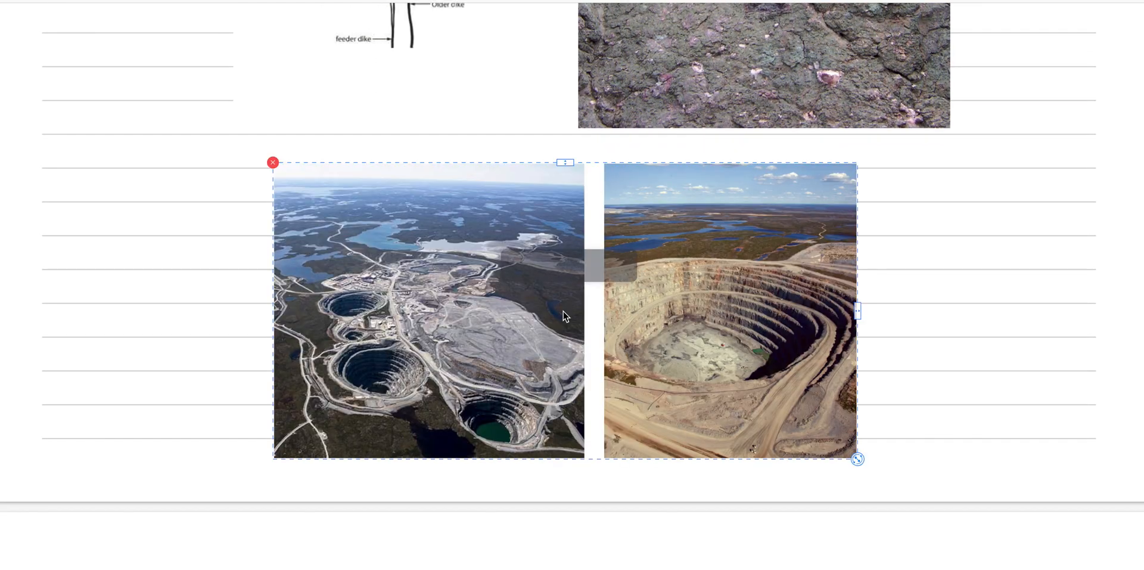
Enlarge the two open-pit mine photos to fill the page width below the rock photo
{"action": "left_click_drag", "start_coordinate": [857, 458], "coordinate": [801, 445]}
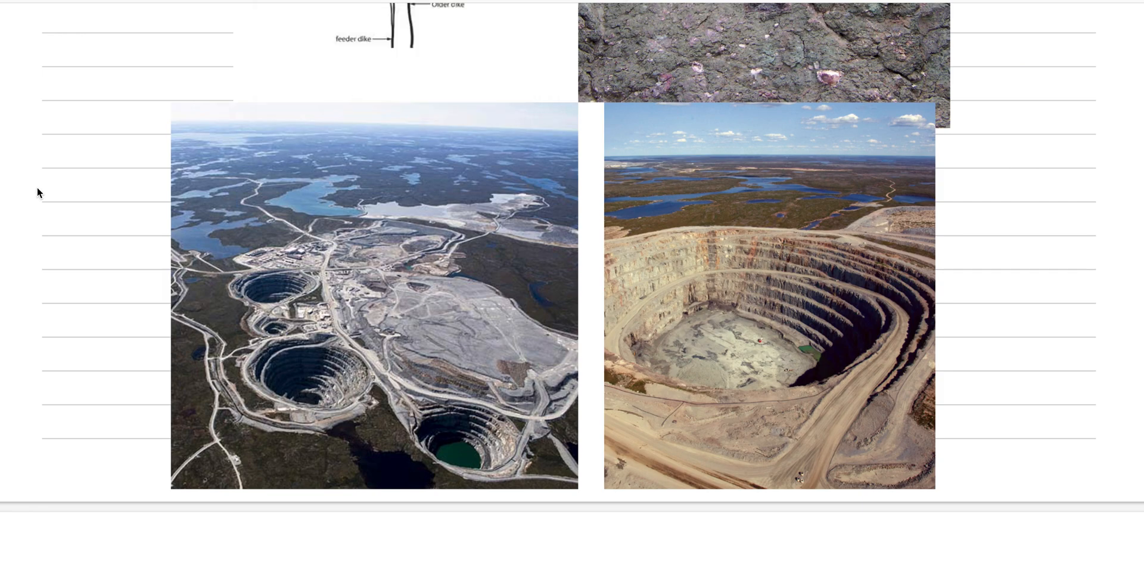
{"action": "mouse_move", "coordinate": [304, 391]}
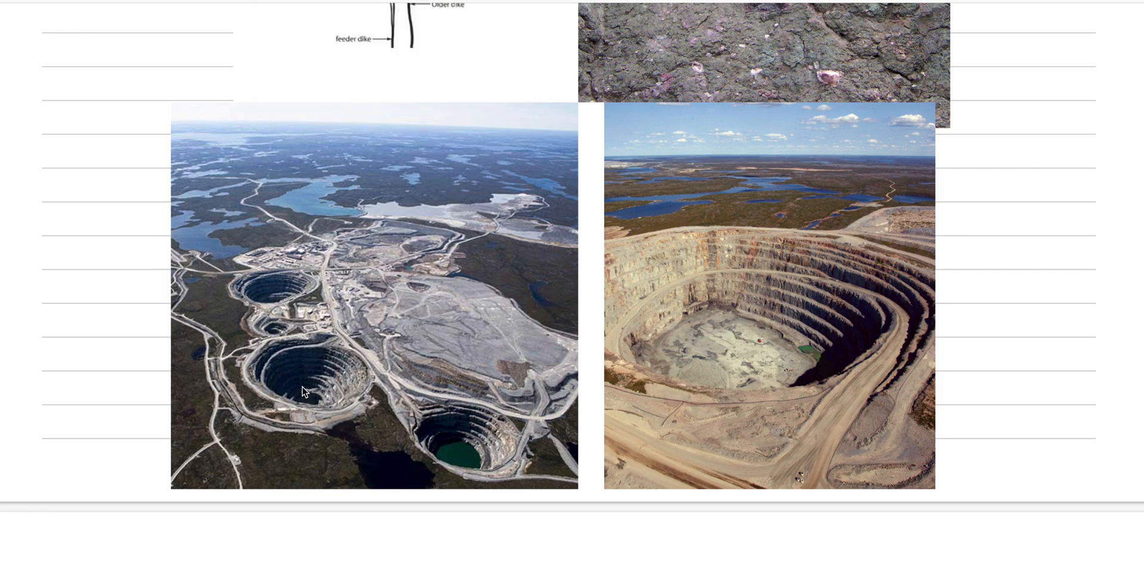
{"action": "mouse_move", "coordinate": [325, 190]}
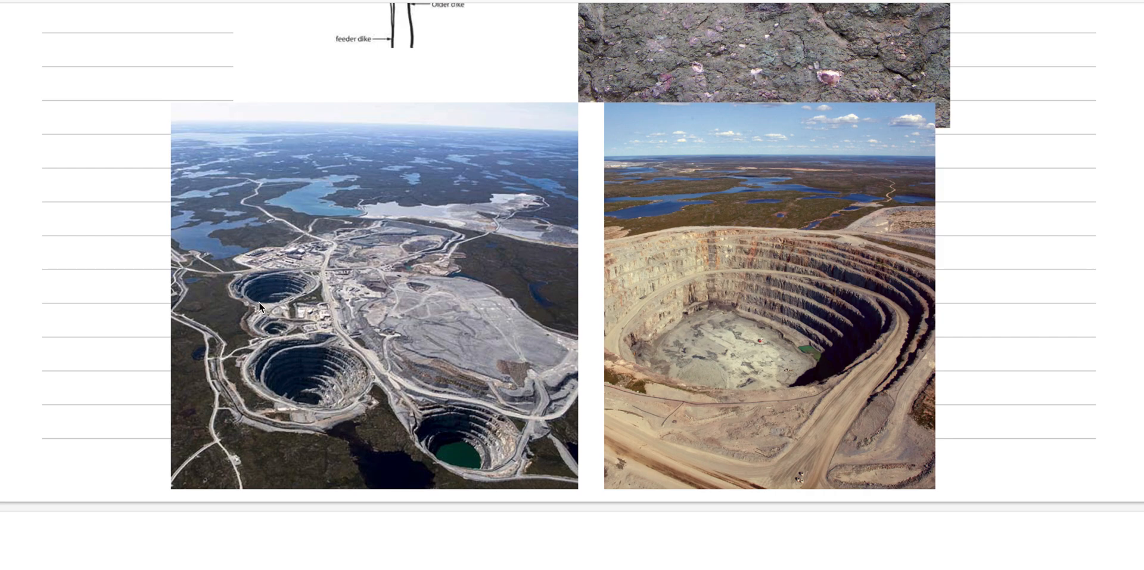
{"action": "mouse_move", "coordinate": [312, 409]}
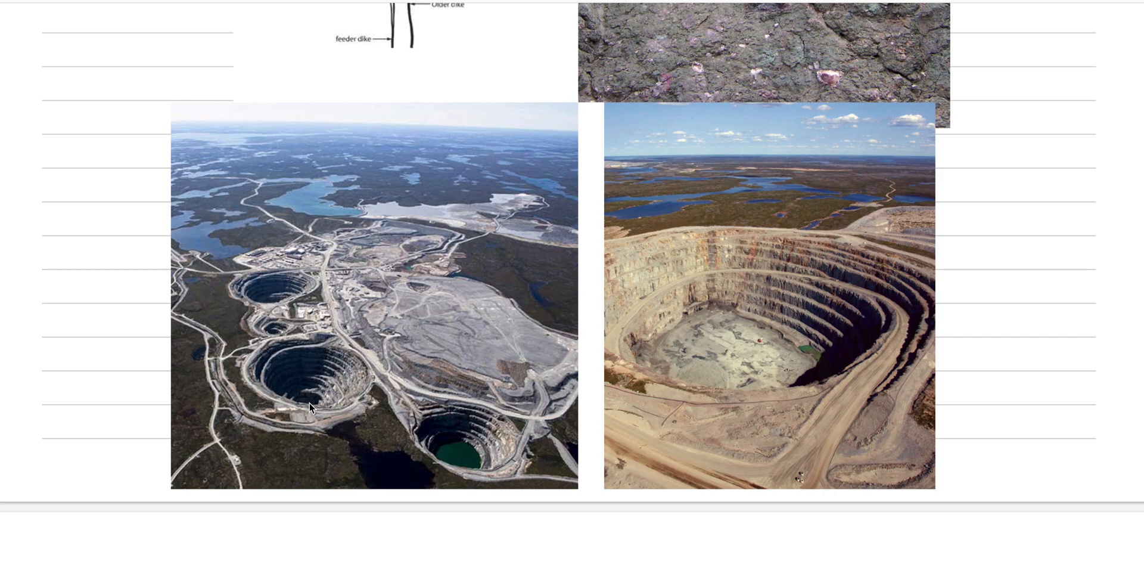
{"action": "mouse_move", "coordinate": [386, 447]}
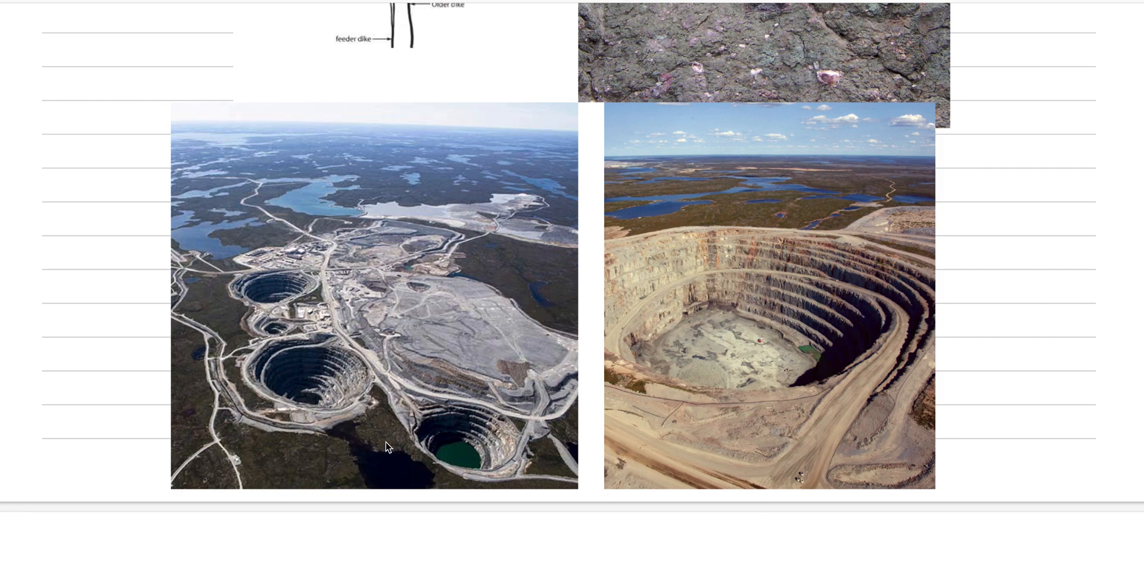
{"action": "mouse_move", "coordinate": [310, 351]}
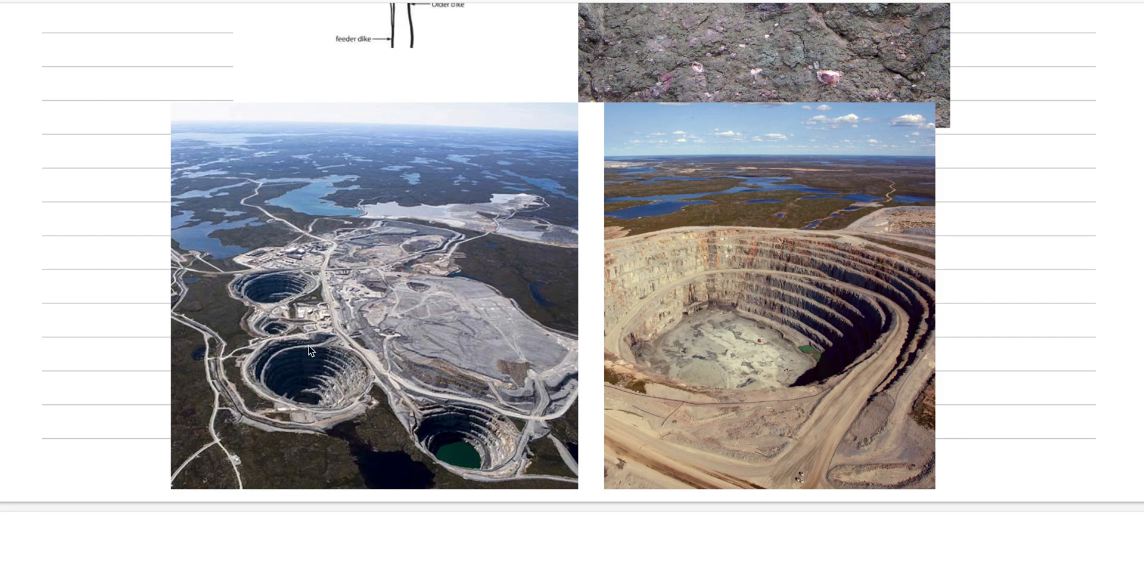
{"action": "mouse_move", "coordinate": [350, 160]}
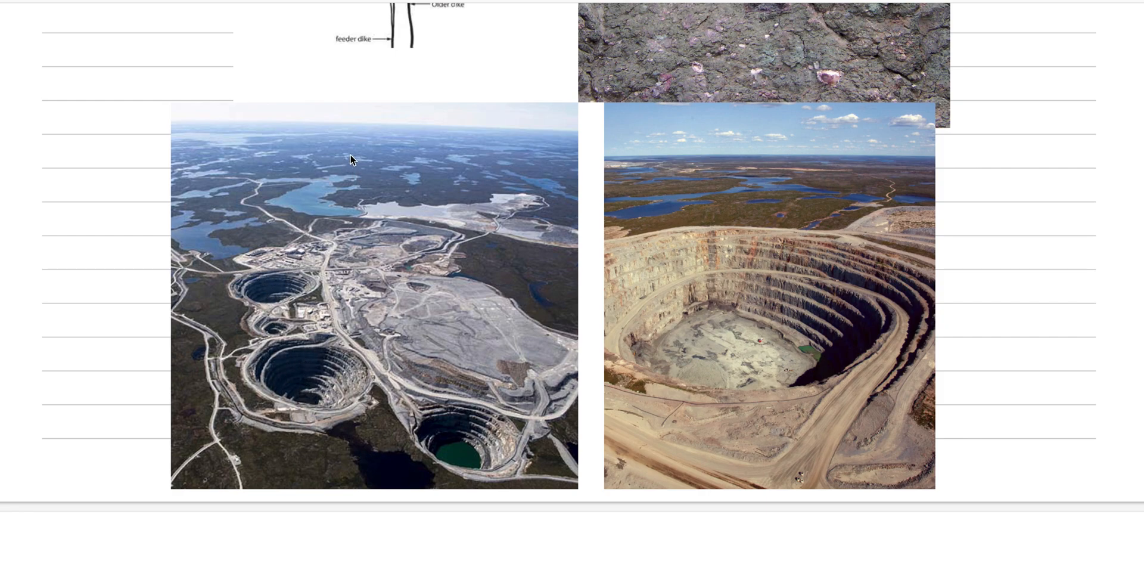
{"action": "mouse_move", "coordinate": [277, 296]}
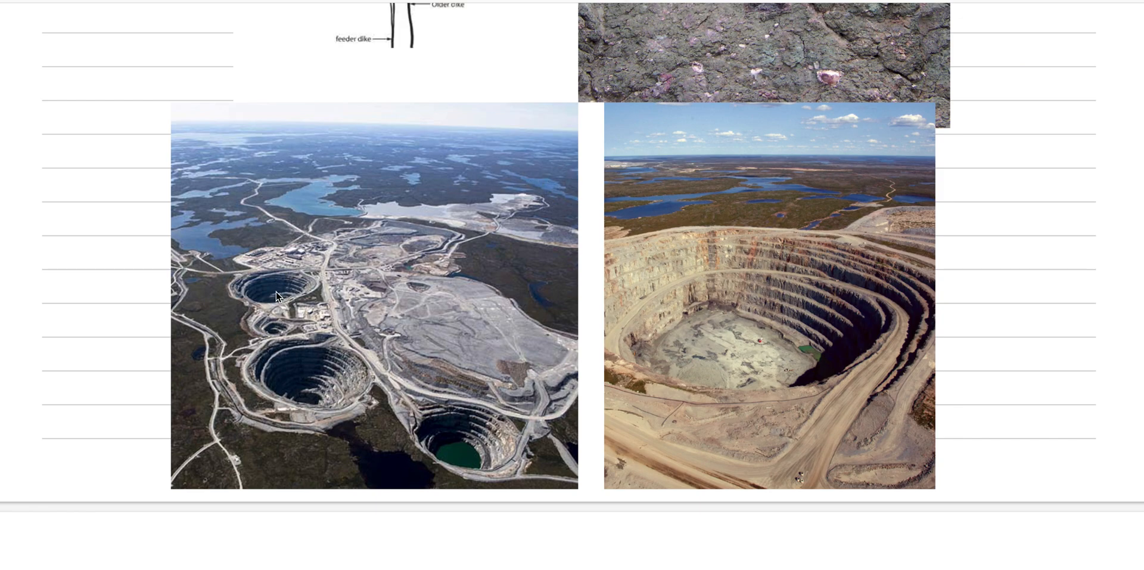
{"action": "mouse_move", "coordinate": [307, 272]}
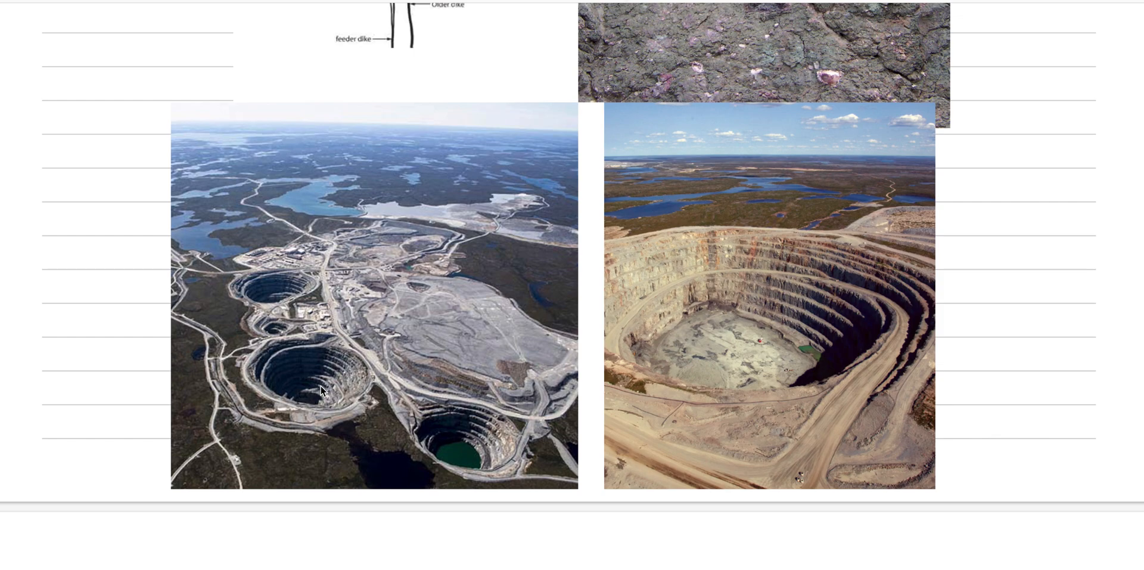
{"action": "mouse_move", "coordinate": [325, 399]}
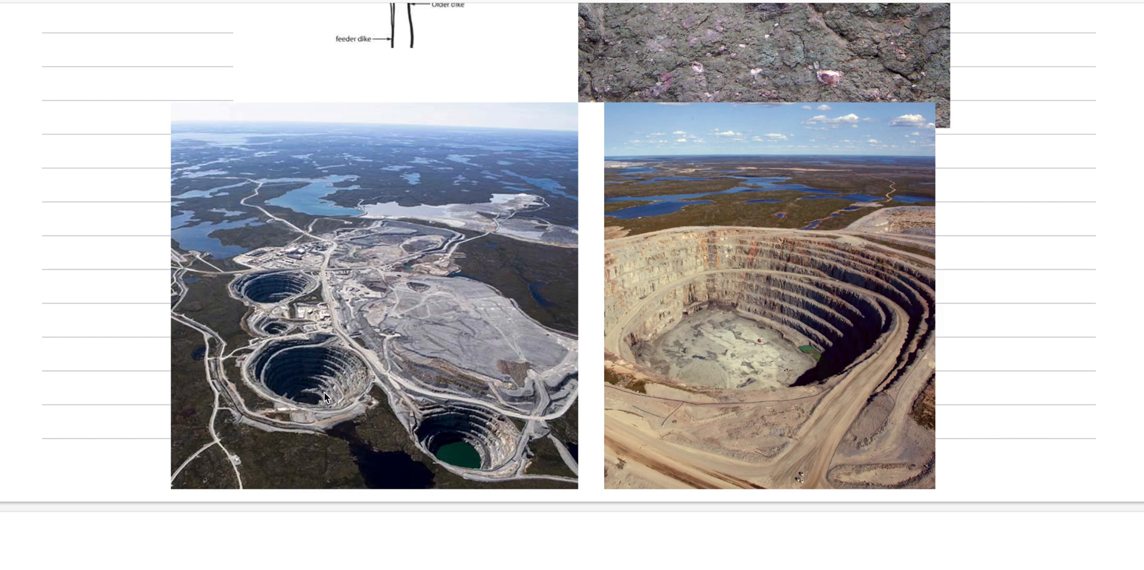
{"action": "mouse_move", "coordinate": [481, 465]}
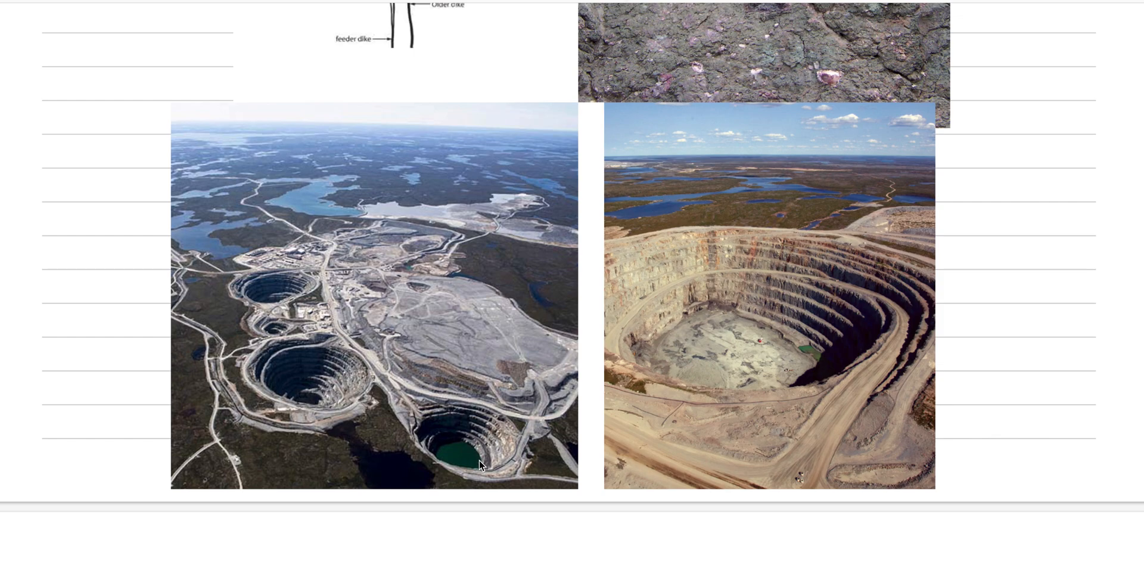
{"action": "mouse_move", "coordinate": [284, 254]}
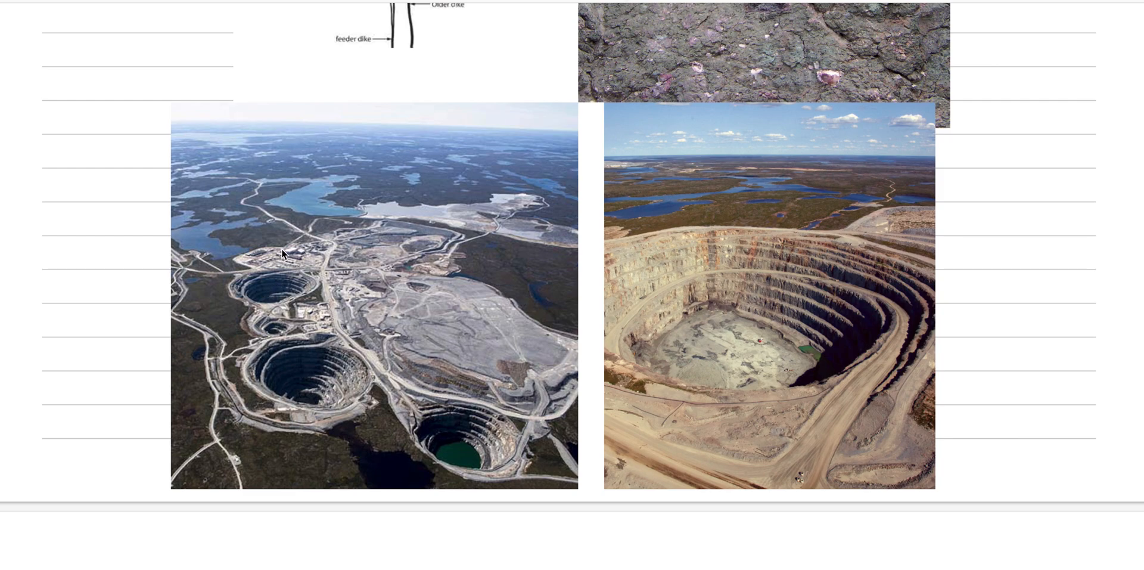
{"action": "mouse_move", "coordinate": [276, 278]}
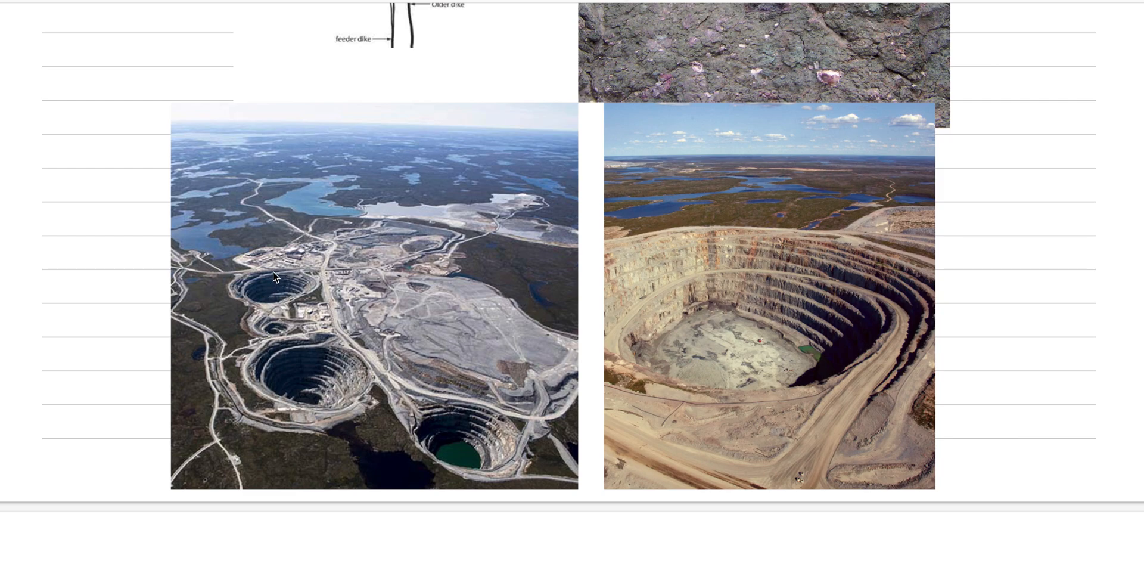
{"action": "mouse_move", "coordinate": [299, 275]}
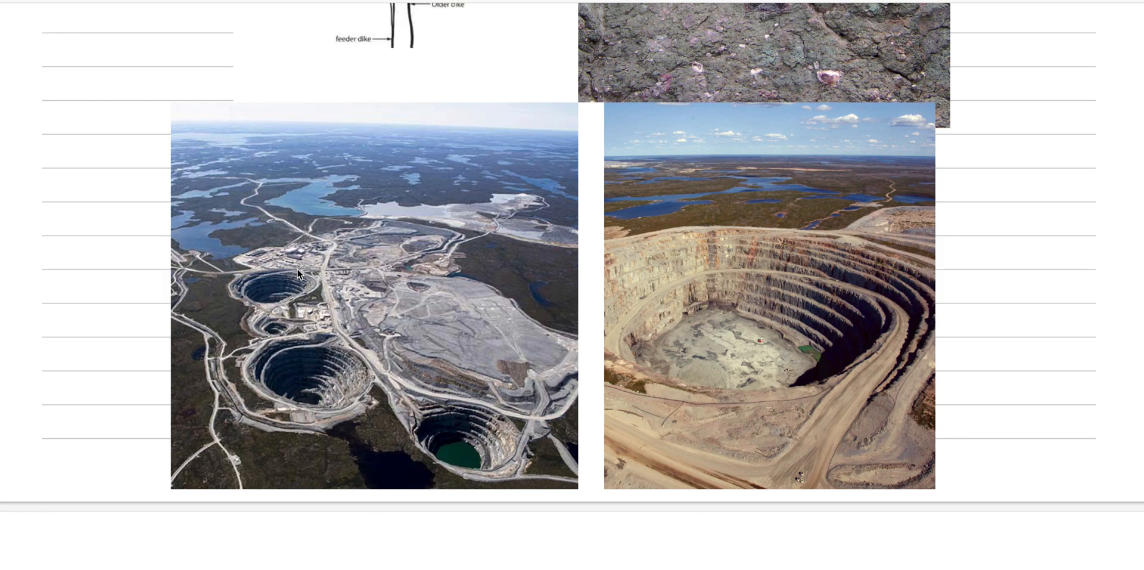
{"action": "mouse_move", "coordinate": [473, 438]}
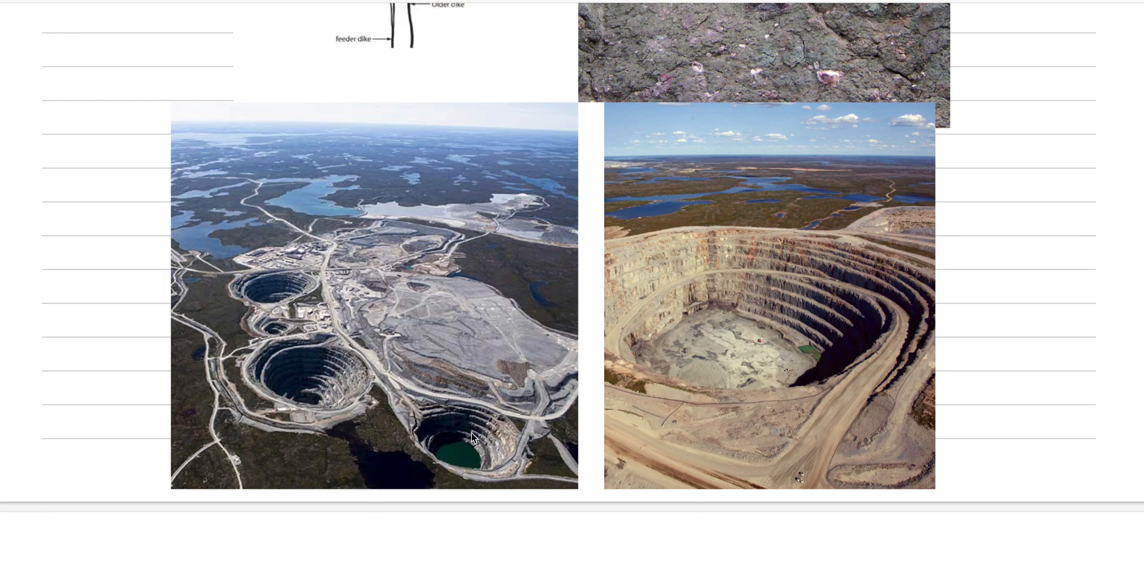
{"action": "mouse_move", "coordinate": [307, 354]}
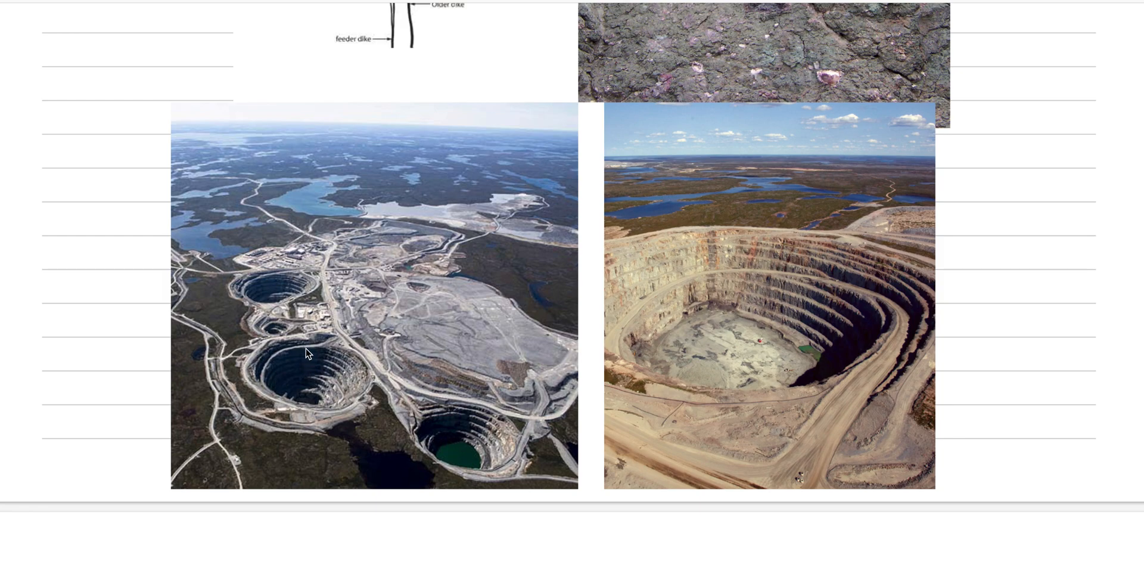
{"action": "mouse_move", "coordinate": [330, 369]}
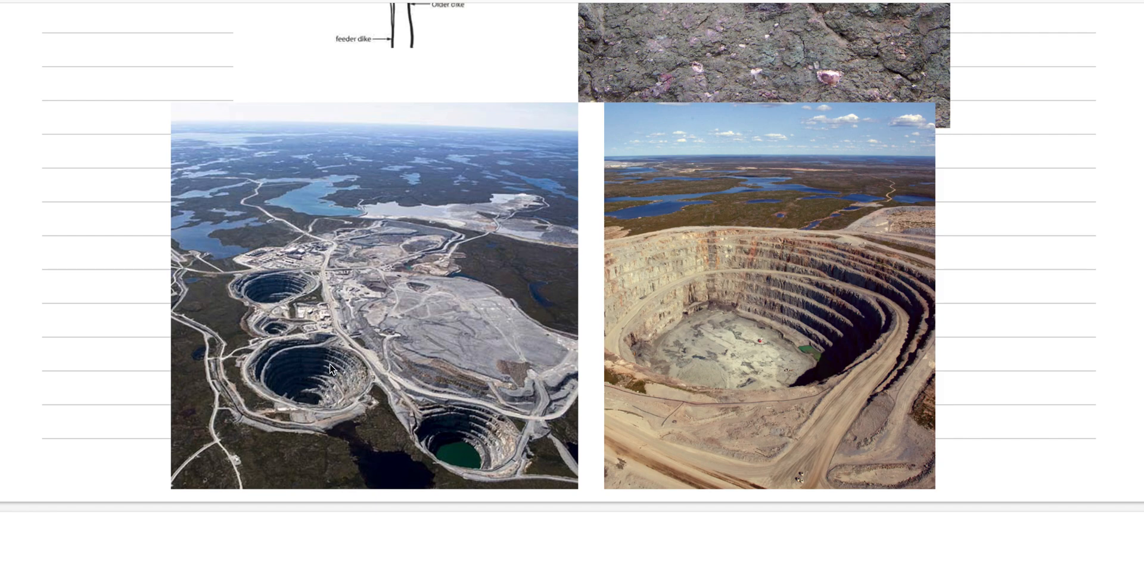
{"action": "mouse_move", "coordinate": [359, 325]}
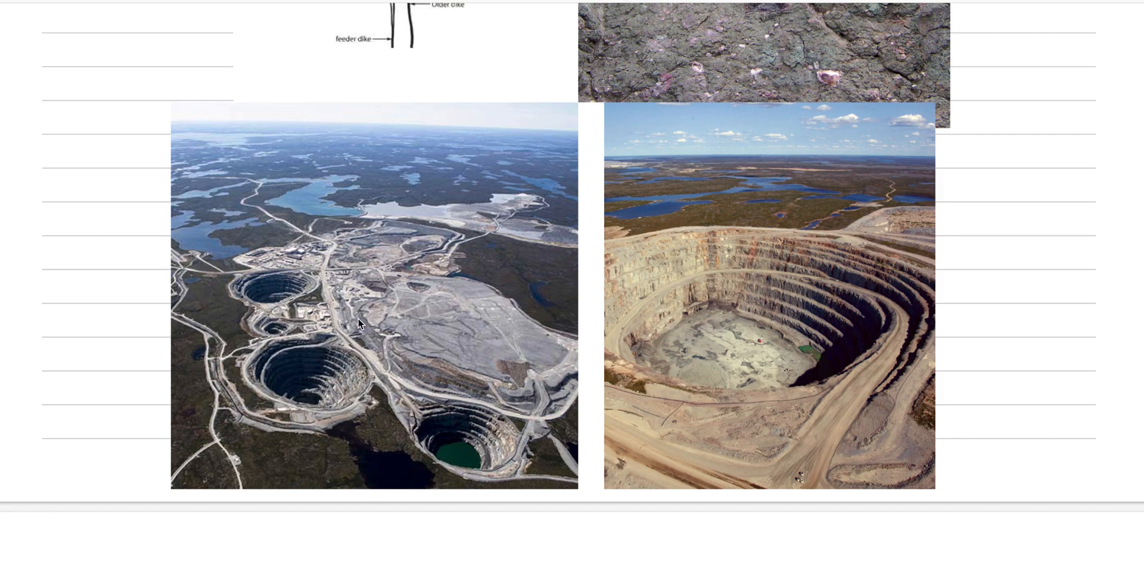
{"action": "mouse_move", "coordinate": [271, 294]}
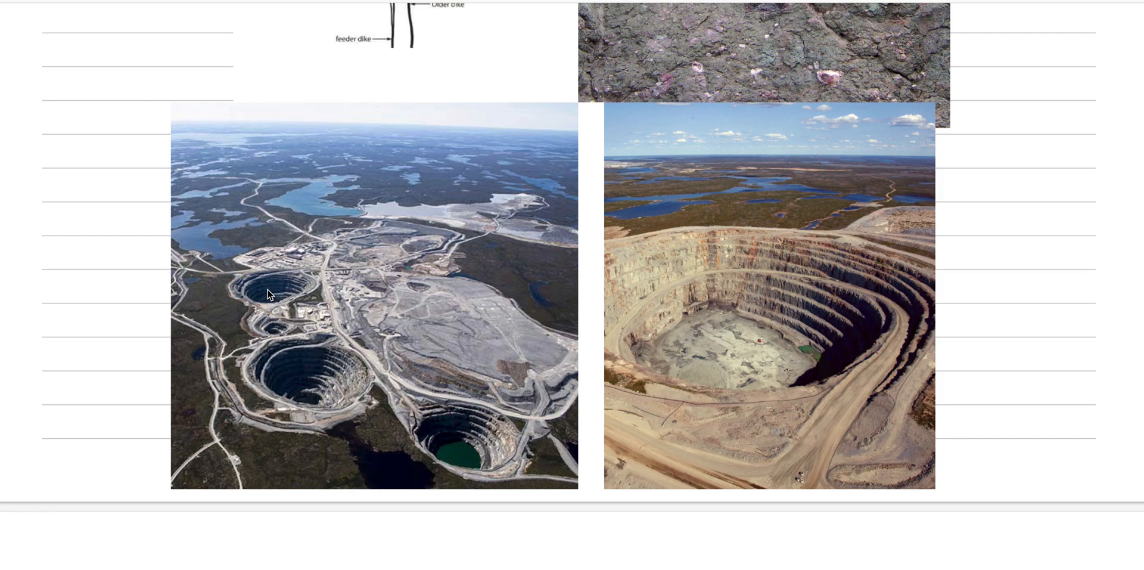
{"action": "mouse_move", "coordinate": [673, 3]}
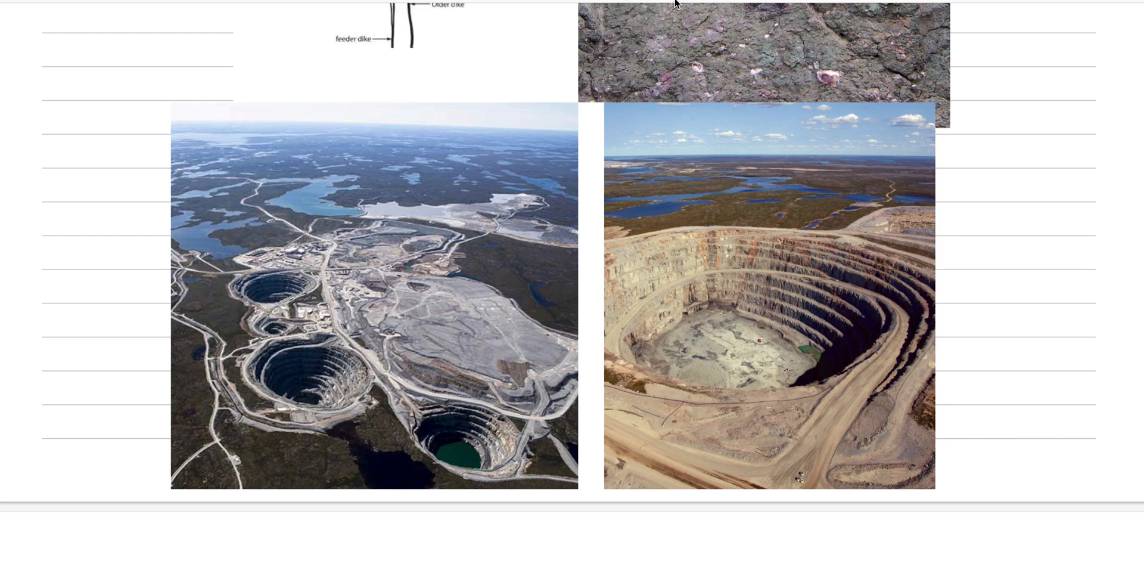
{"action": "mouse_move", "coordinate": [248, 398]}
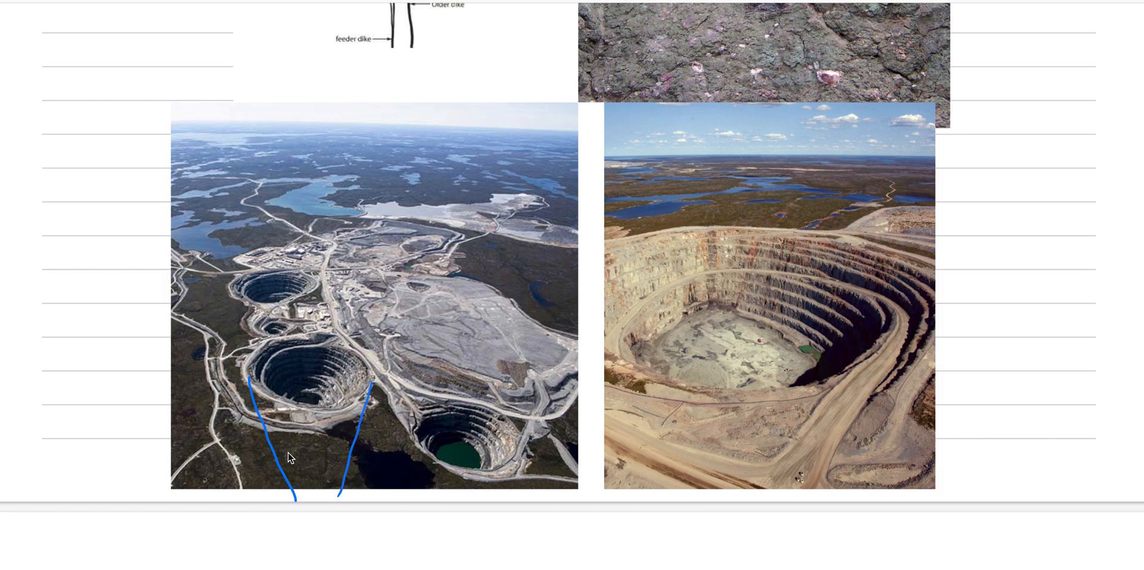
Extend the blue root-zone sketch below the aerial photo into a narrowing pipe
{"action": "left_click_drag", "start_coordinate": [289, 457], "coordinate": [358, 467]}
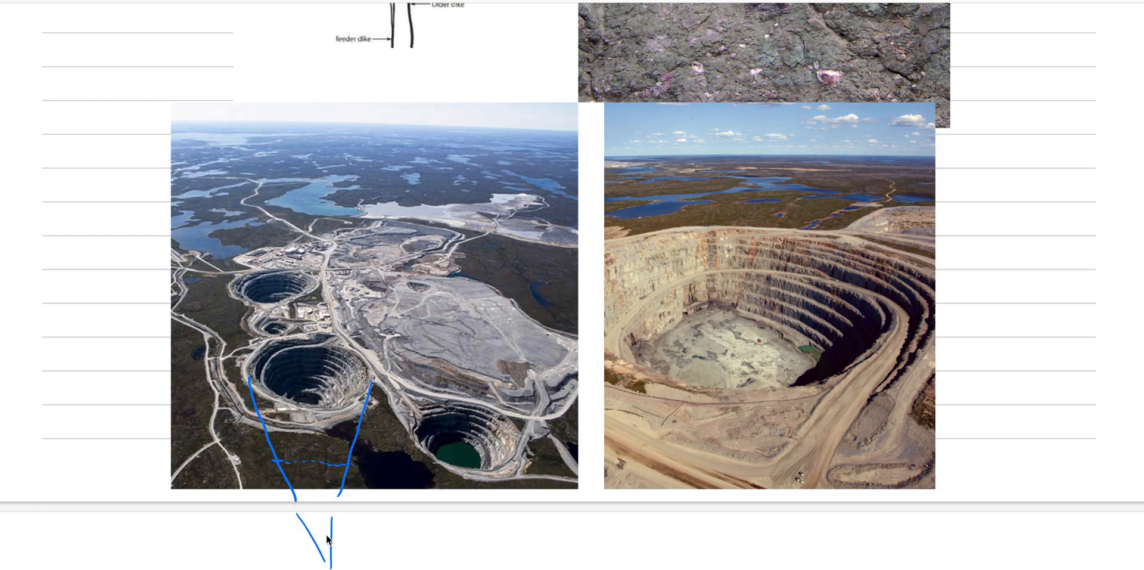
{"action": "mouse_move", "coordinate": [430, 437]}
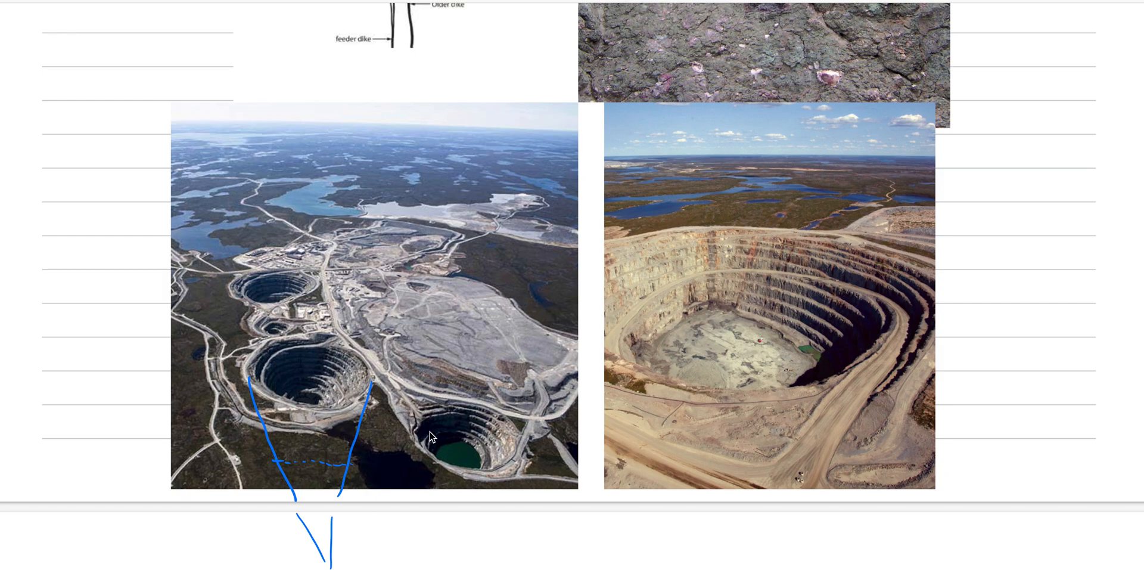